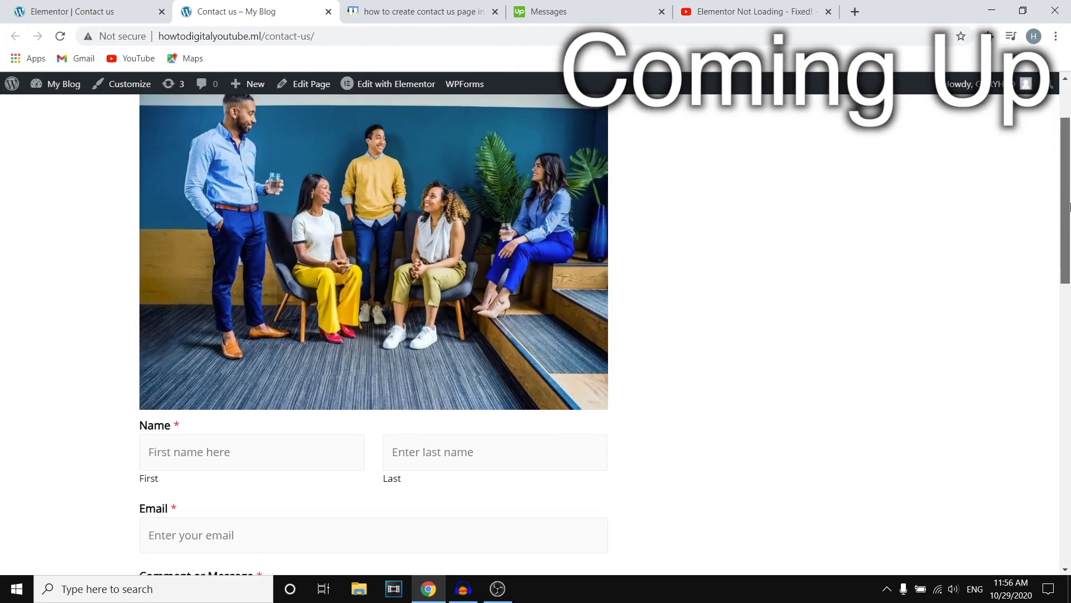
Step: Search plugins for 'wpforms', then install and activate Contact Form by WPForms
scroll("down", 3)
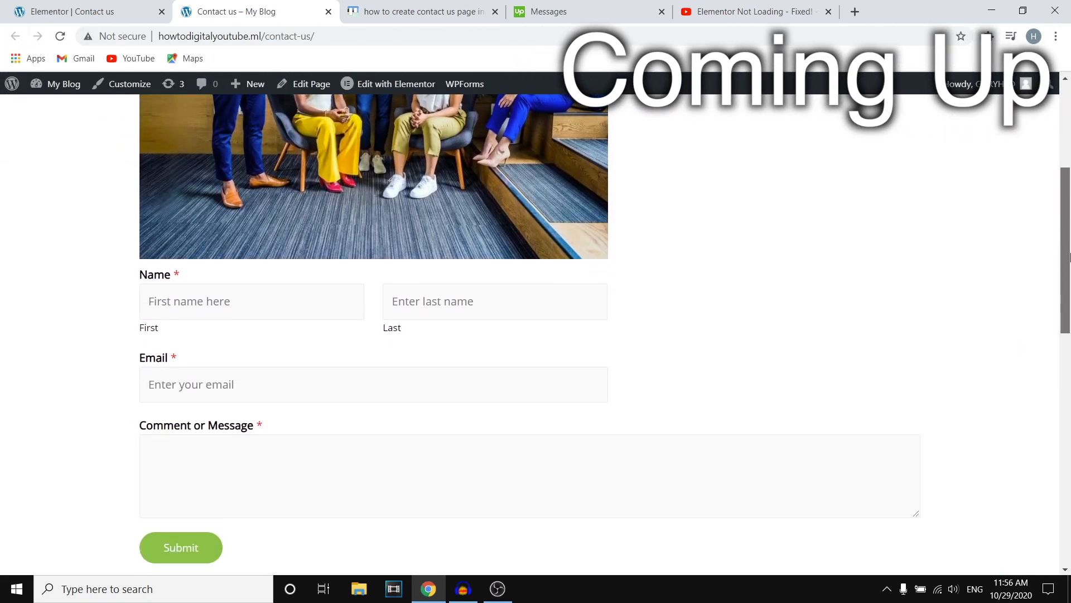
scroll("down", 3)
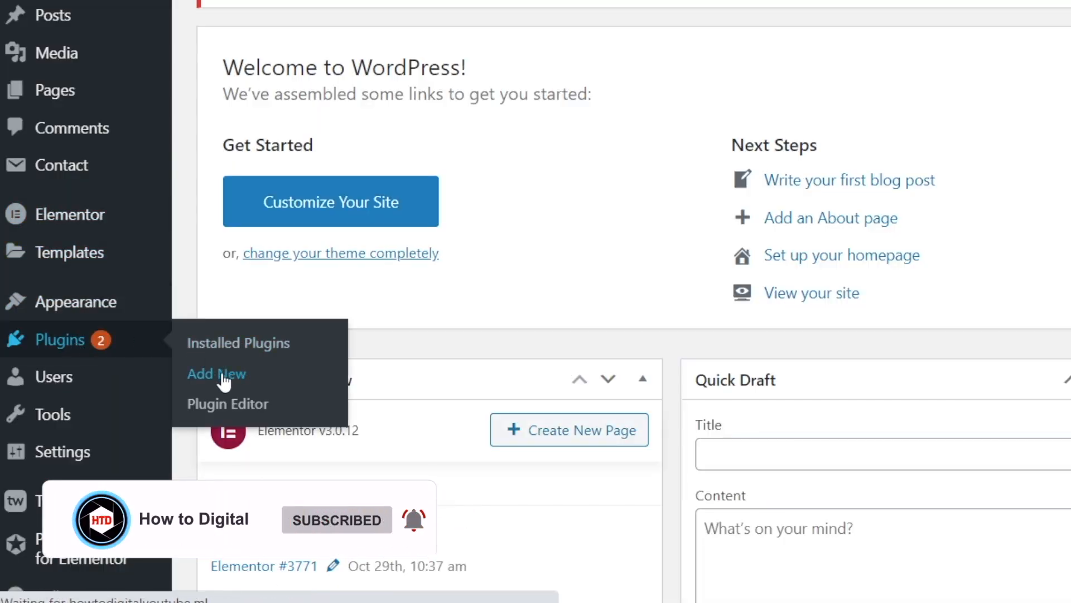
left_click(216, 374)
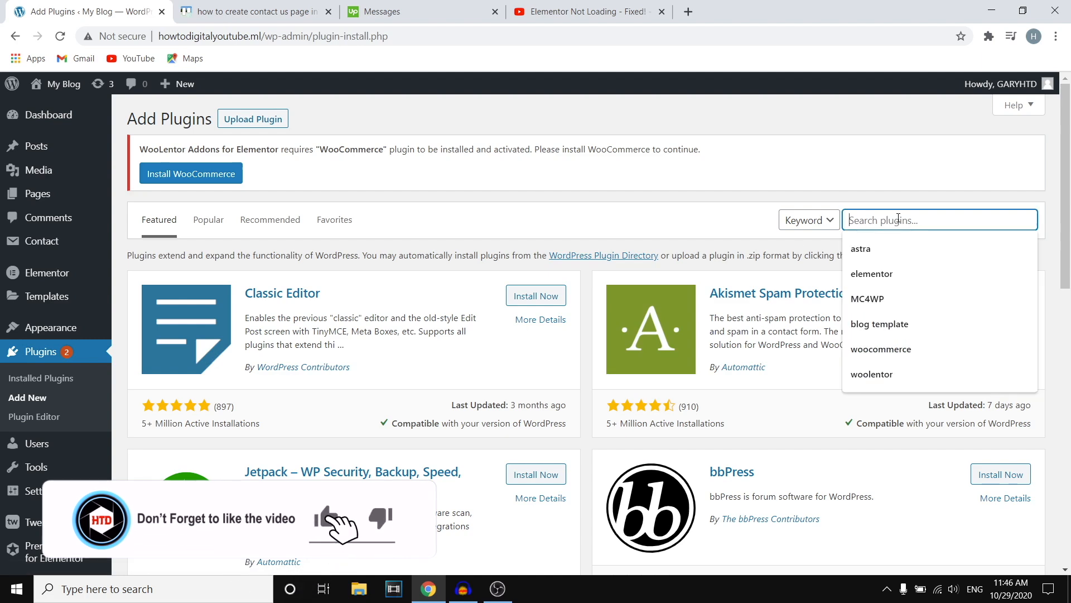
type("wpforms")
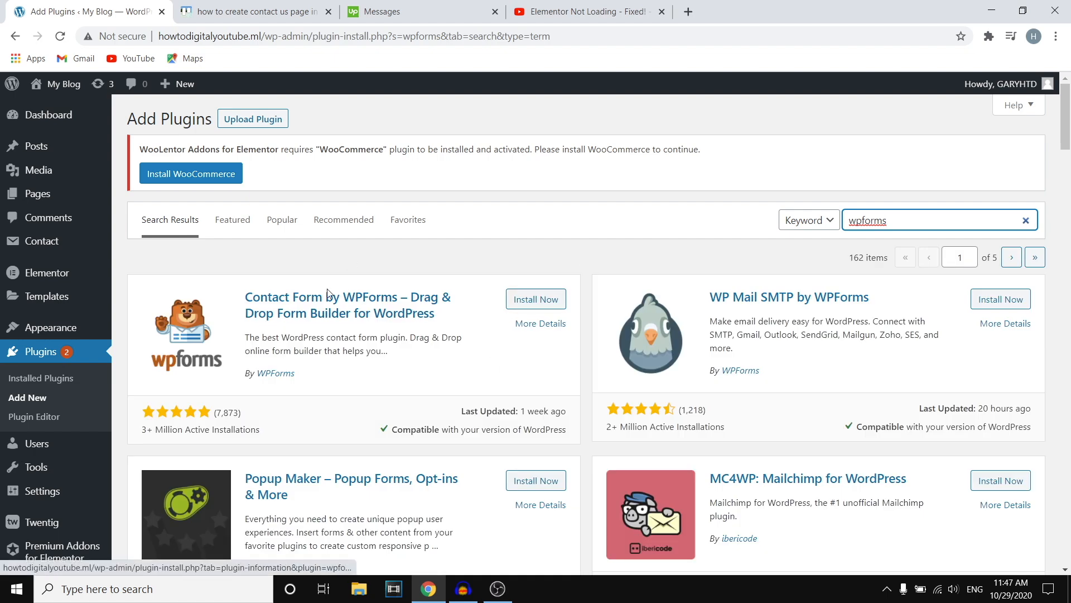
left_click(536, 299)
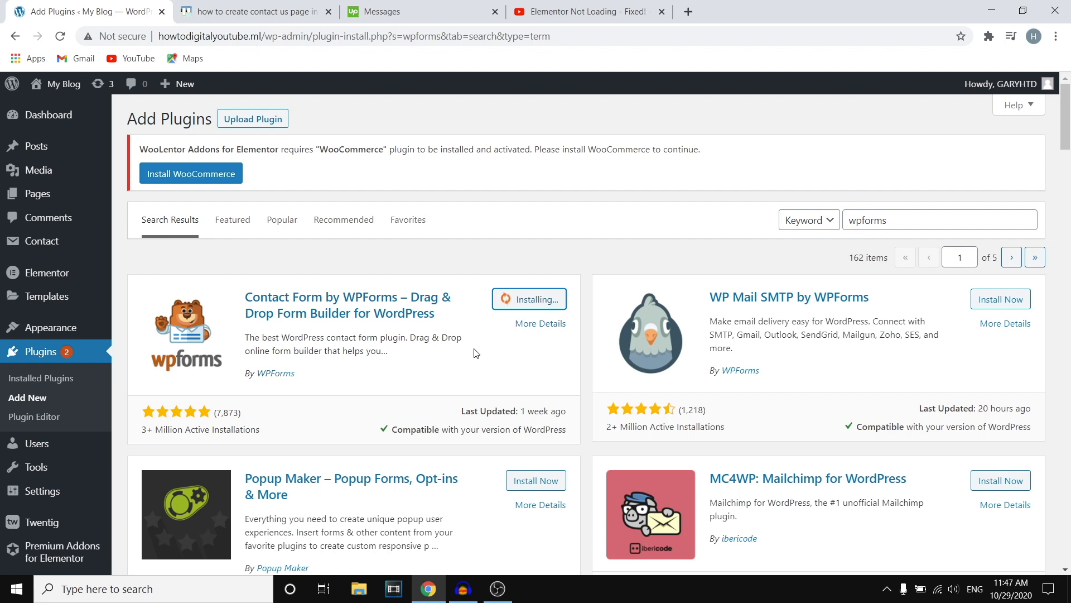
mouse_move(392, 379)
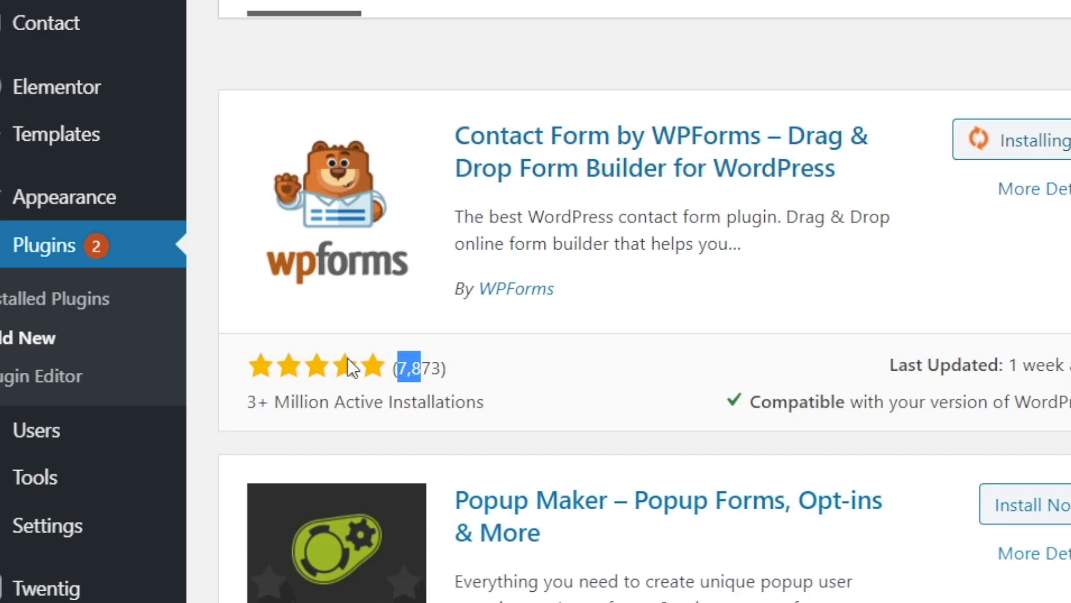
mouse_move(394, 395)
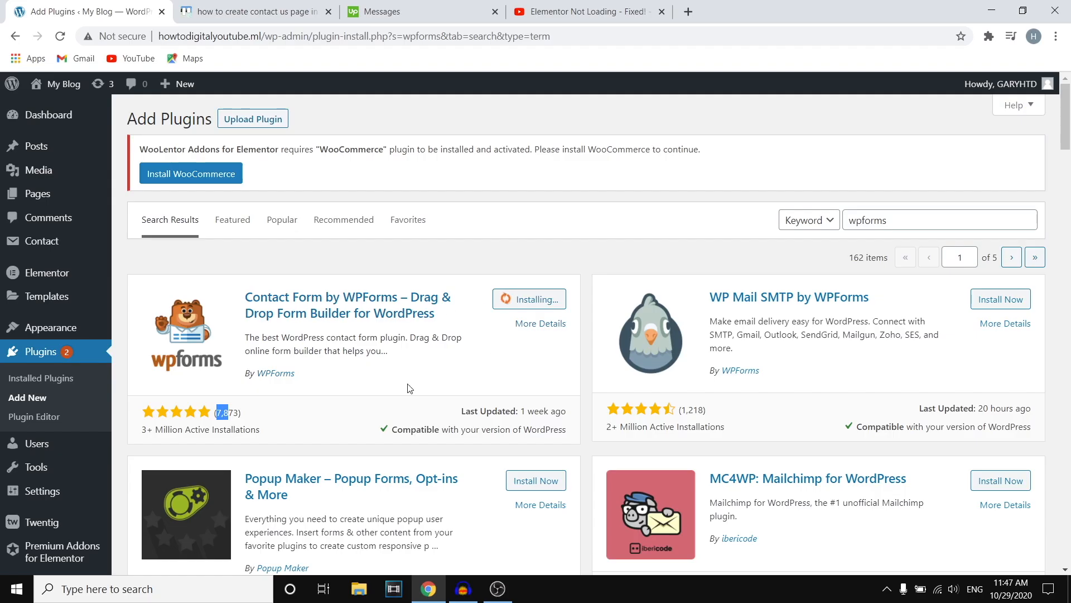
mouse_move(531, 307)
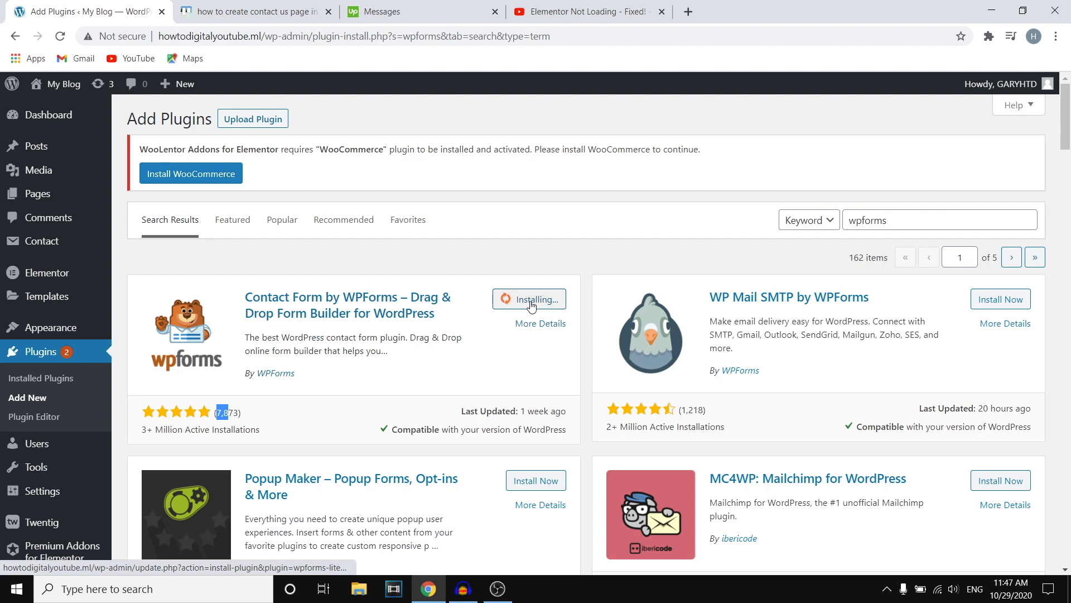
mouse_move(437, 361)
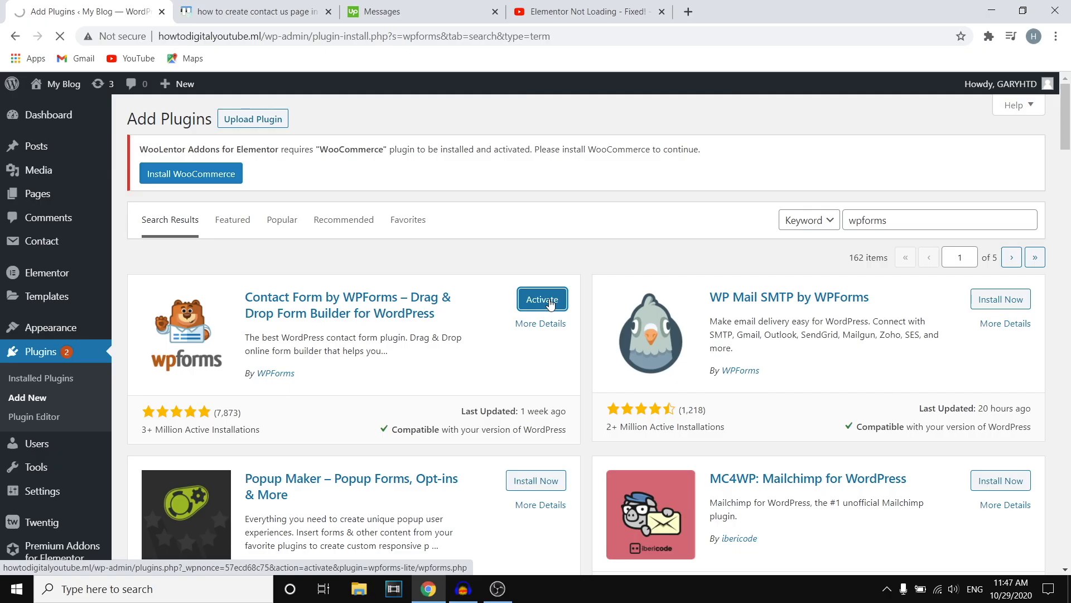
left_click(542, 299)
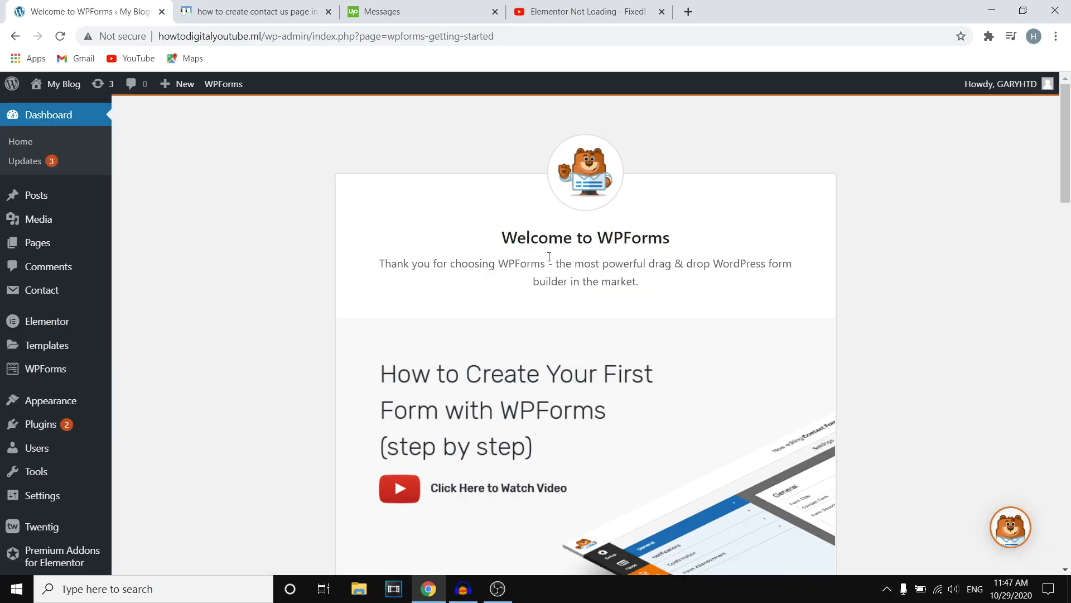
Step: Choose the Simple Contact Form template from the WPForms setup list
scroll("down", 3)
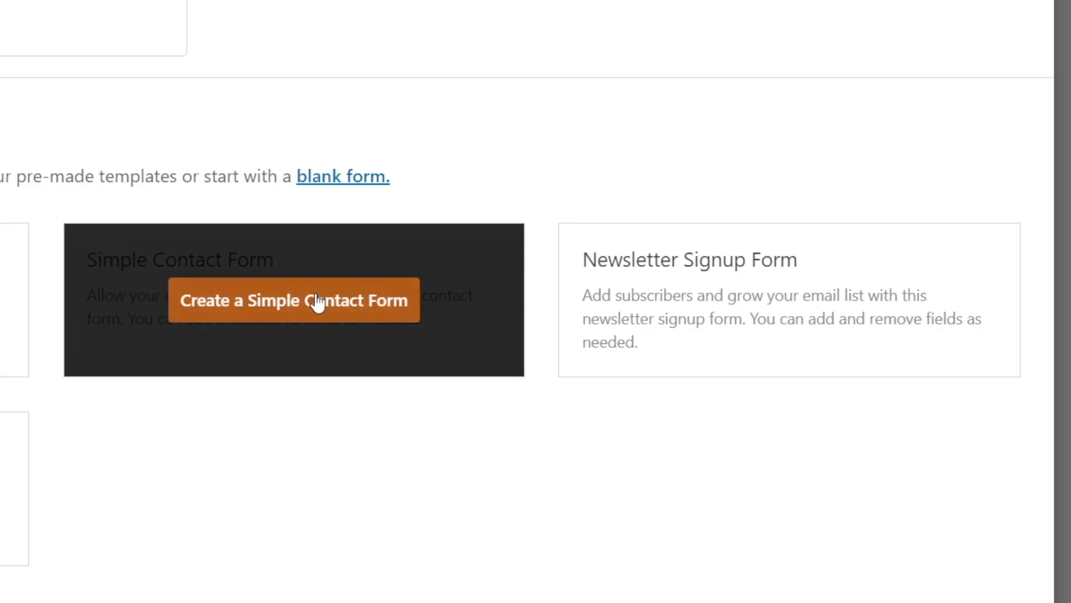
mouse_move(766, 305)
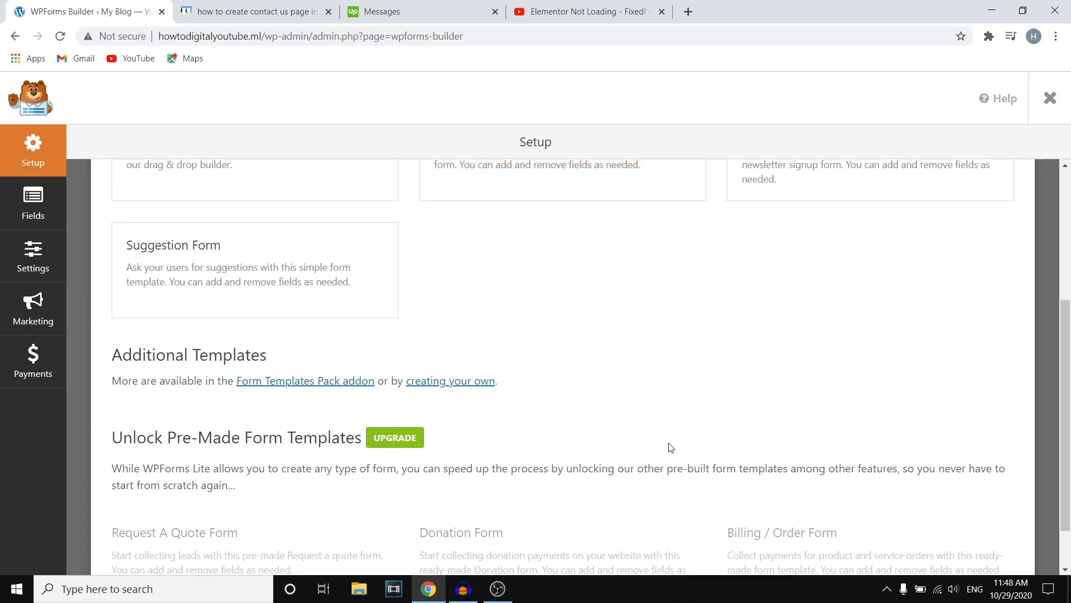
scroll("down", 3)
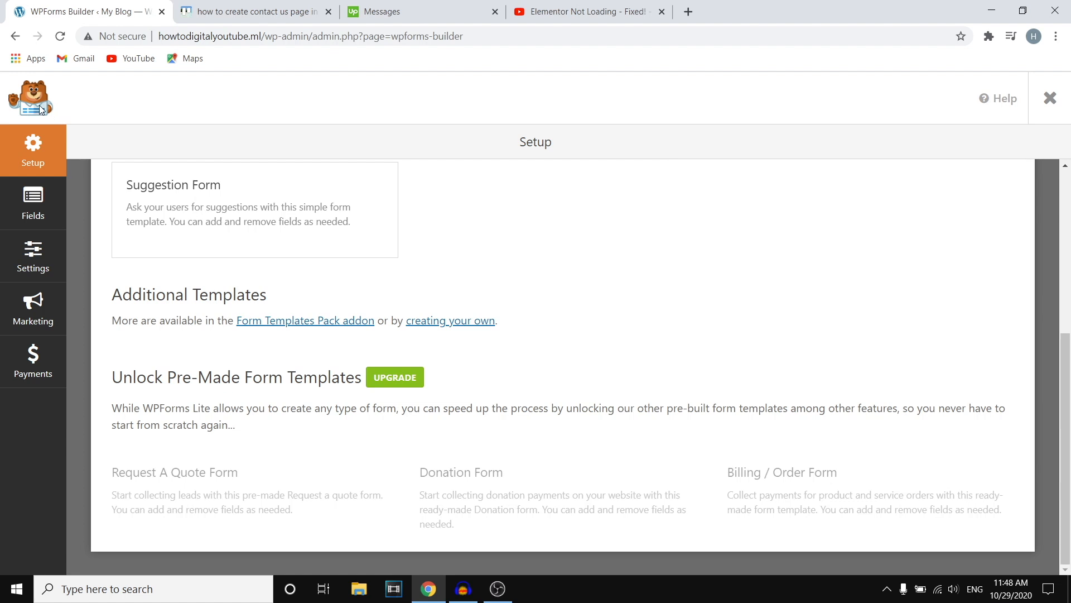
mouse_move(148, 523)
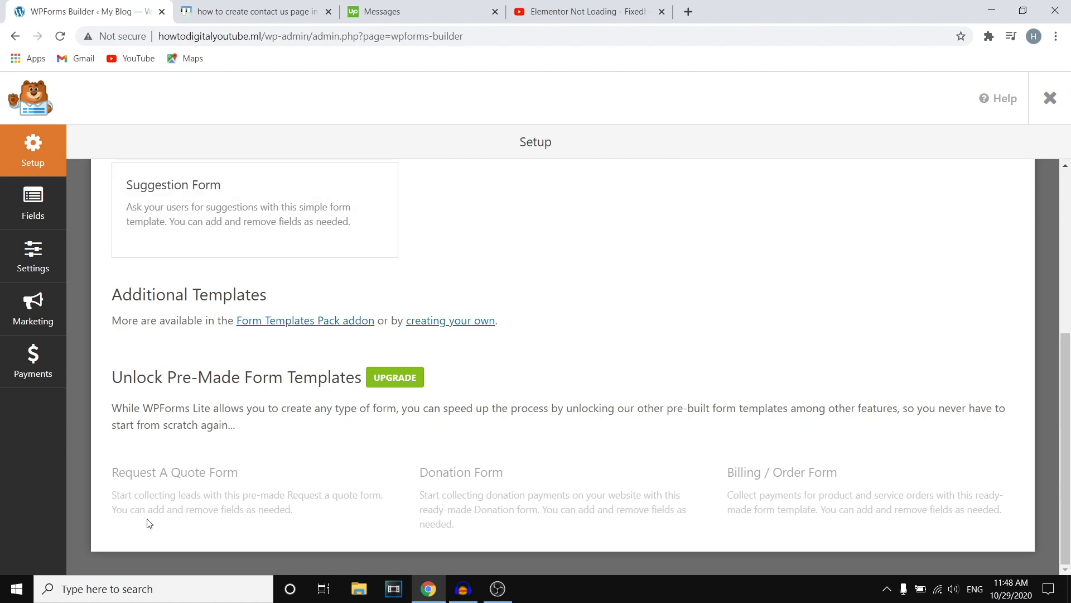
mouse_move(243, 482)
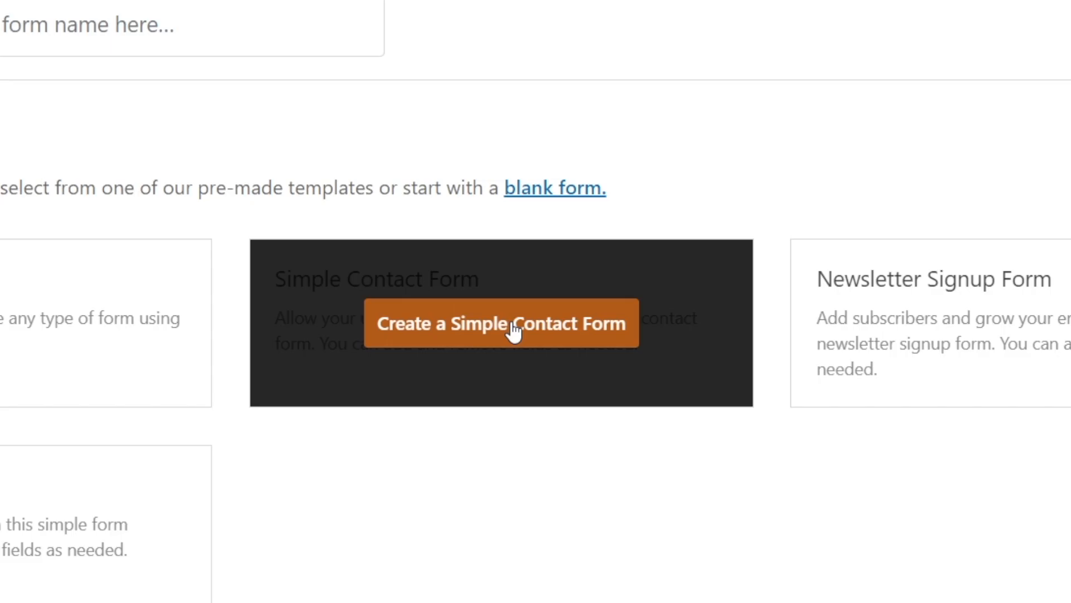
left_click(516, 323)
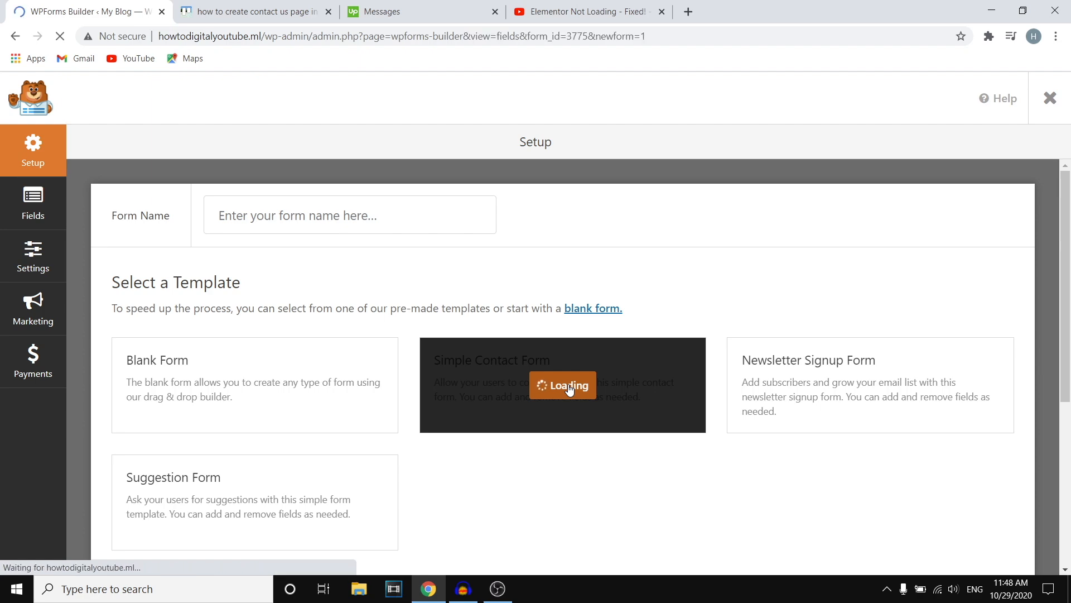
Step: Select the Name field and enter the first-name placeholder 'First name here'
left_click(570, 385)
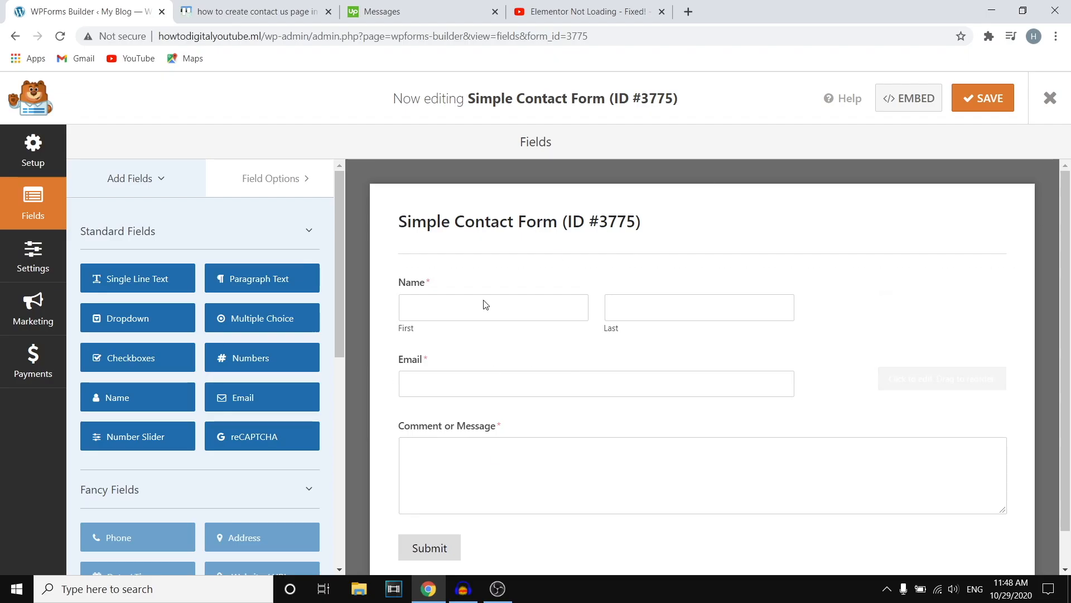
mouse_move(859, 395)
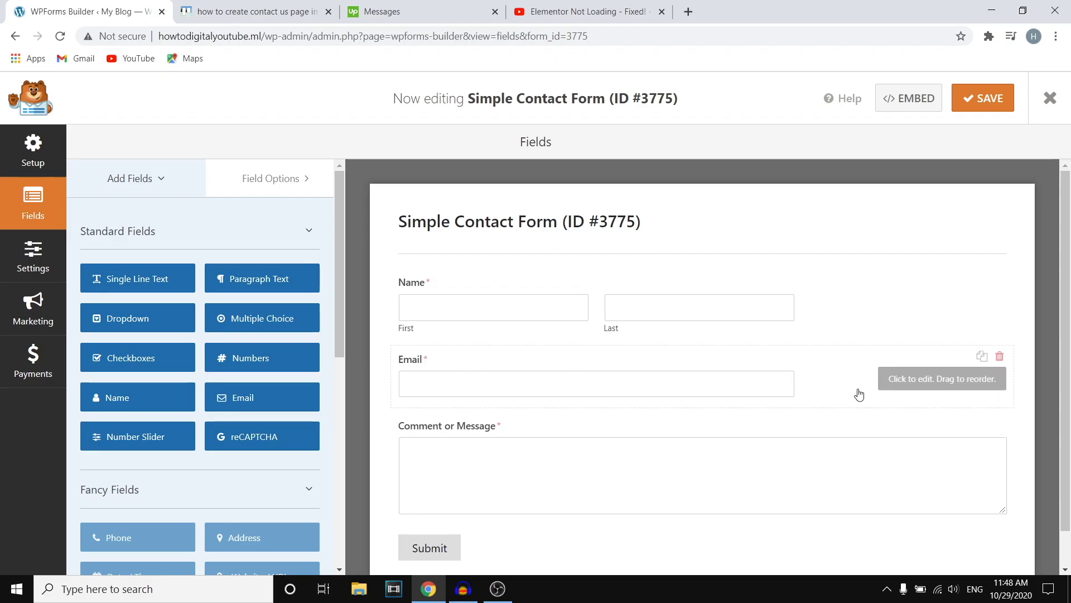
mouse_move(524, 448)
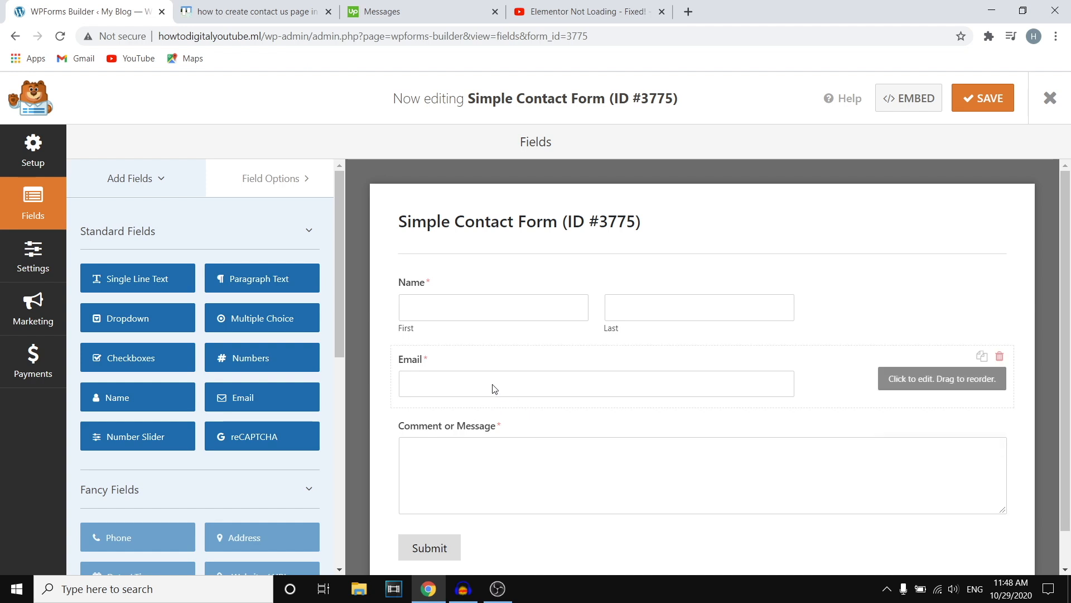
mouse_move(537, 266)
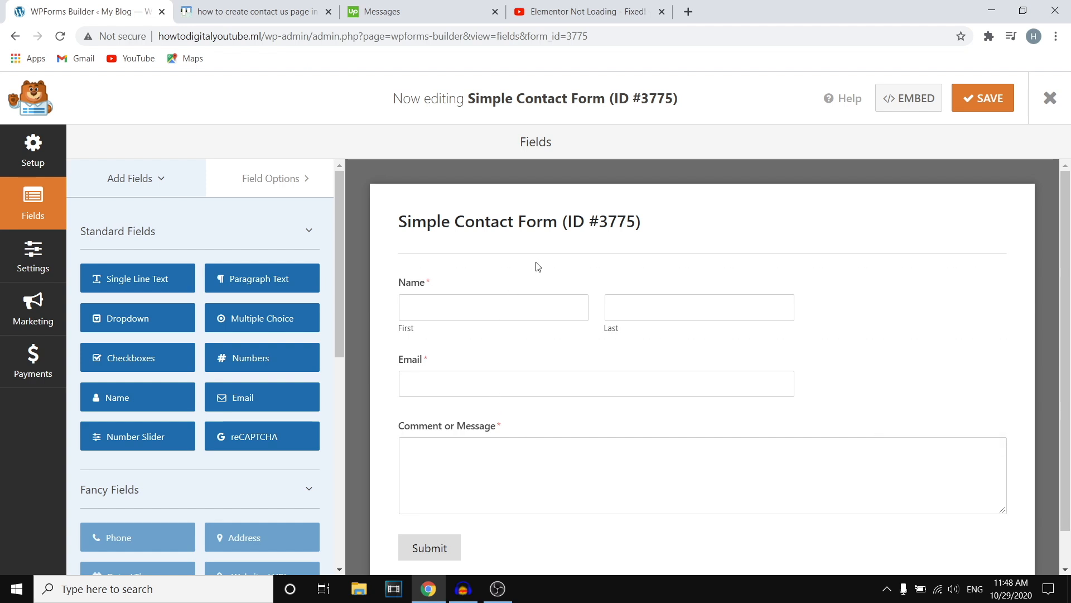
mouse_move(542, 305)
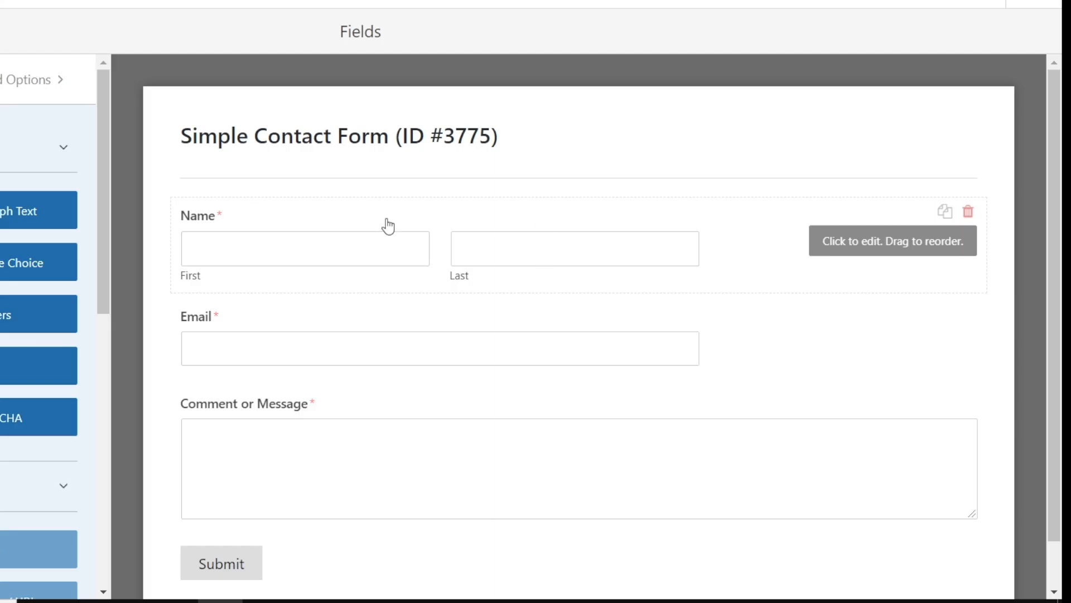
mouse_move(450, 431)
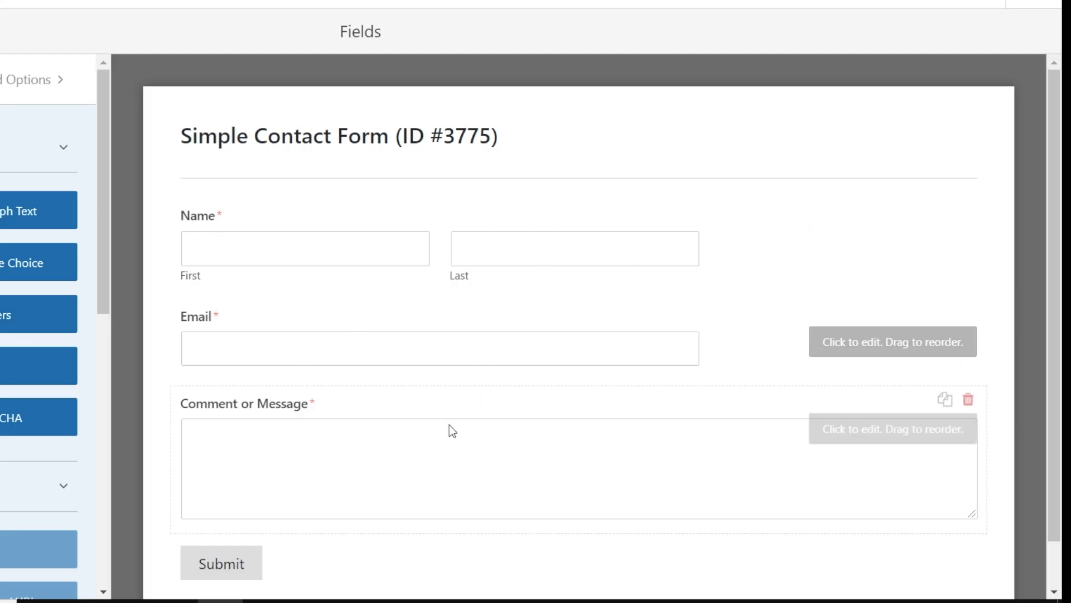
scroll("down", 3)
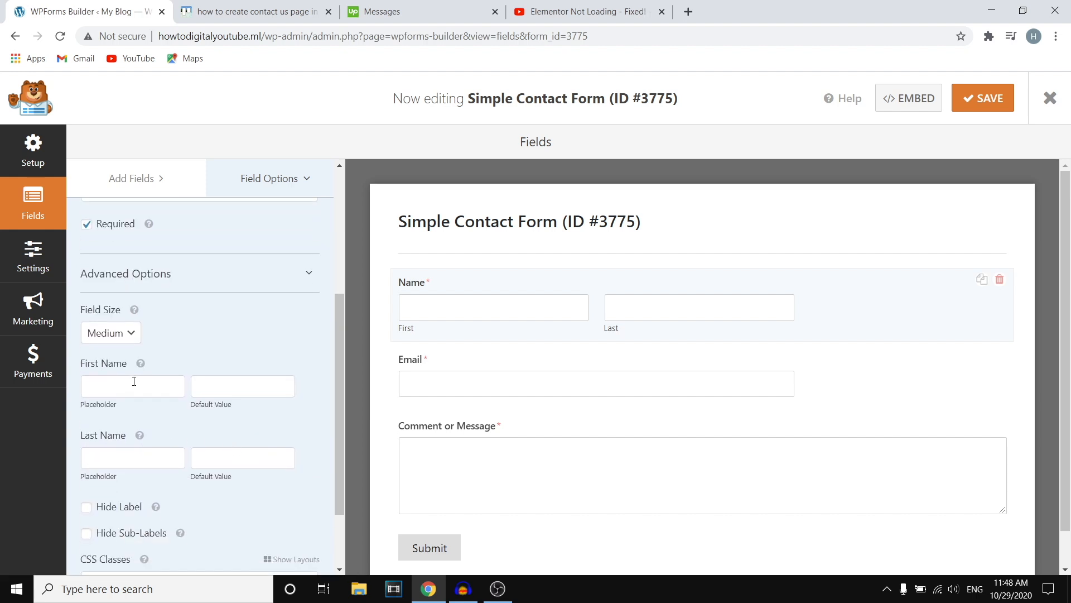
type("First name here")
type("Enter last name")
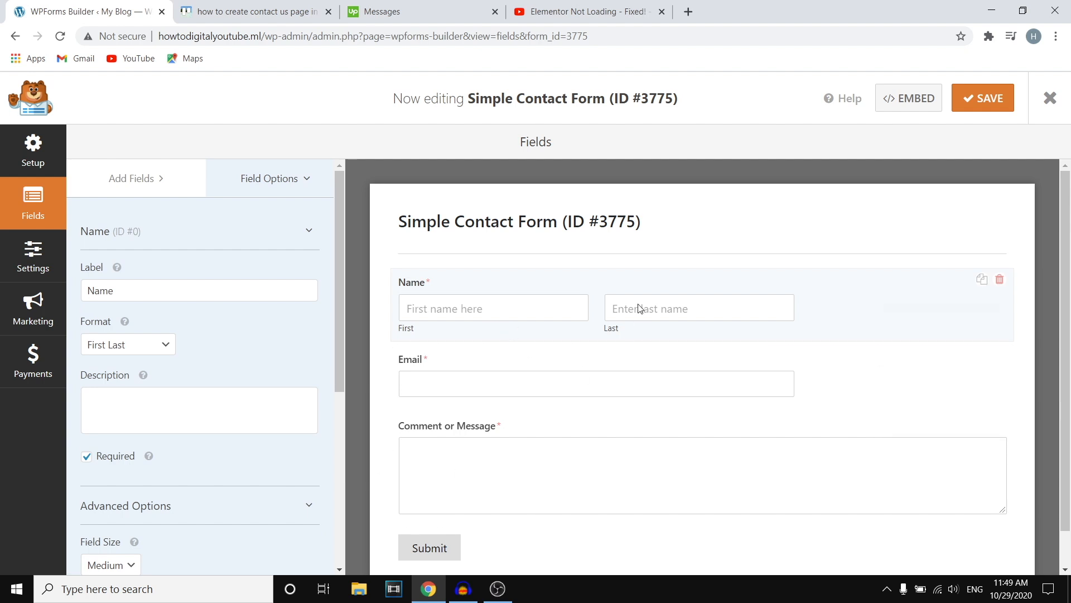
mouse_move(284, 218)
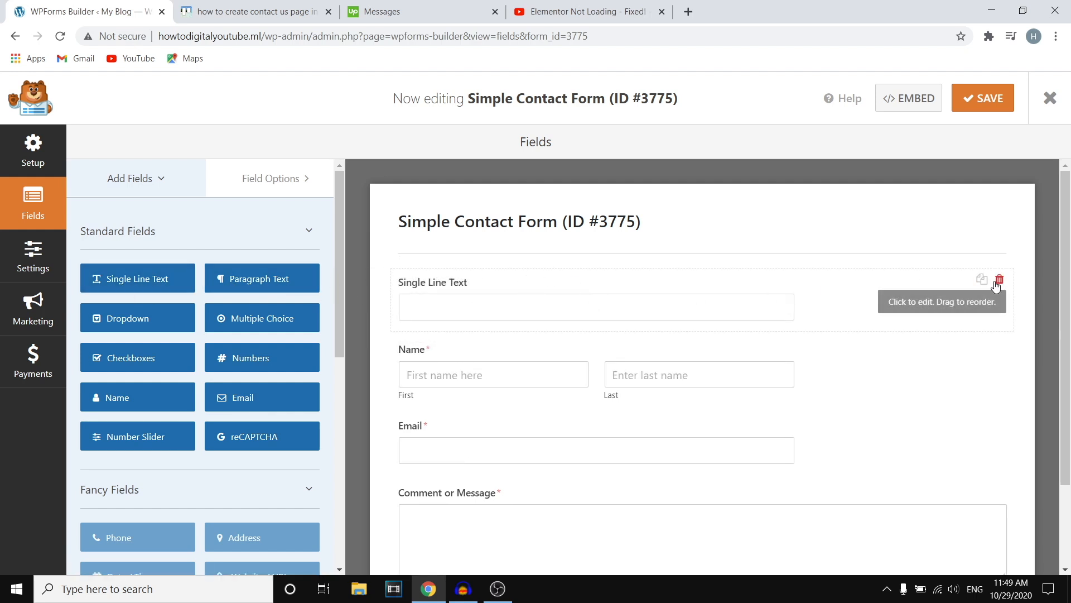
Step: Delete the extra single line text field, leaving Name, Email and Message
left_click(999, 279)
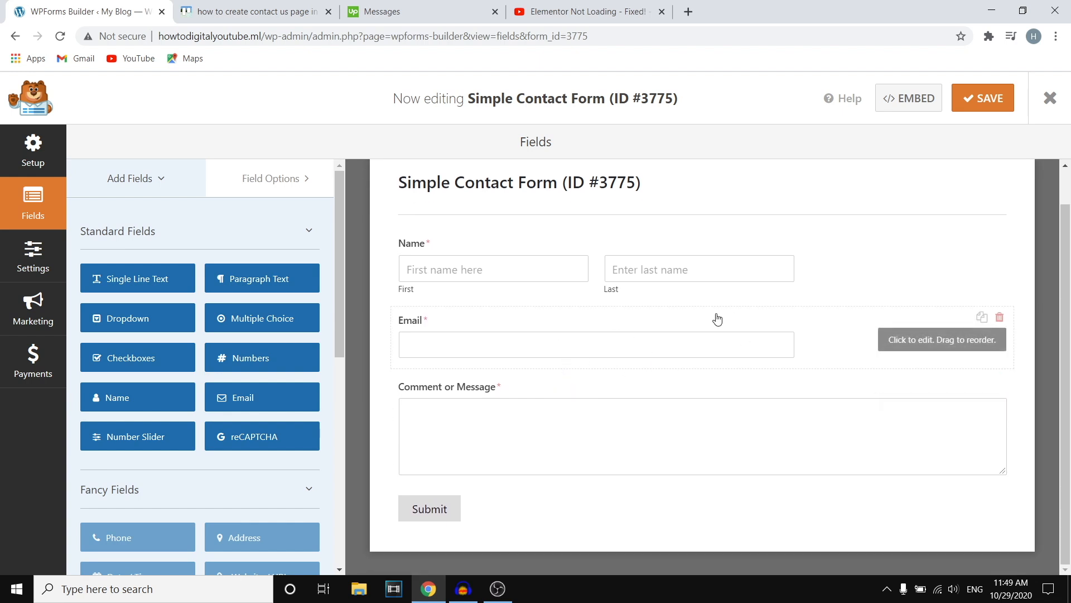
scroll("down", 3)
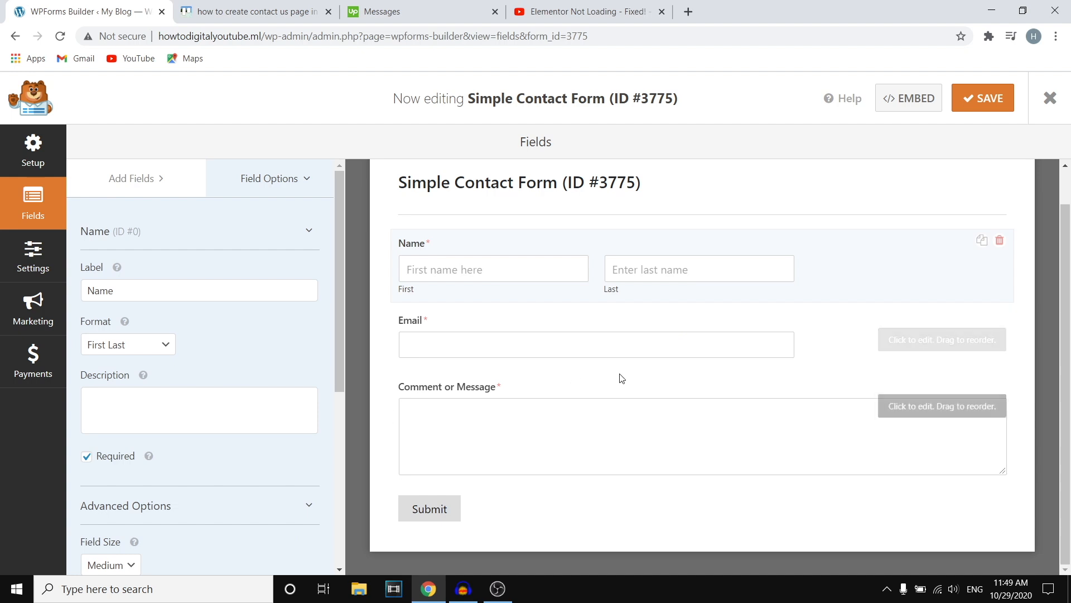
mouse_move(39, 262)
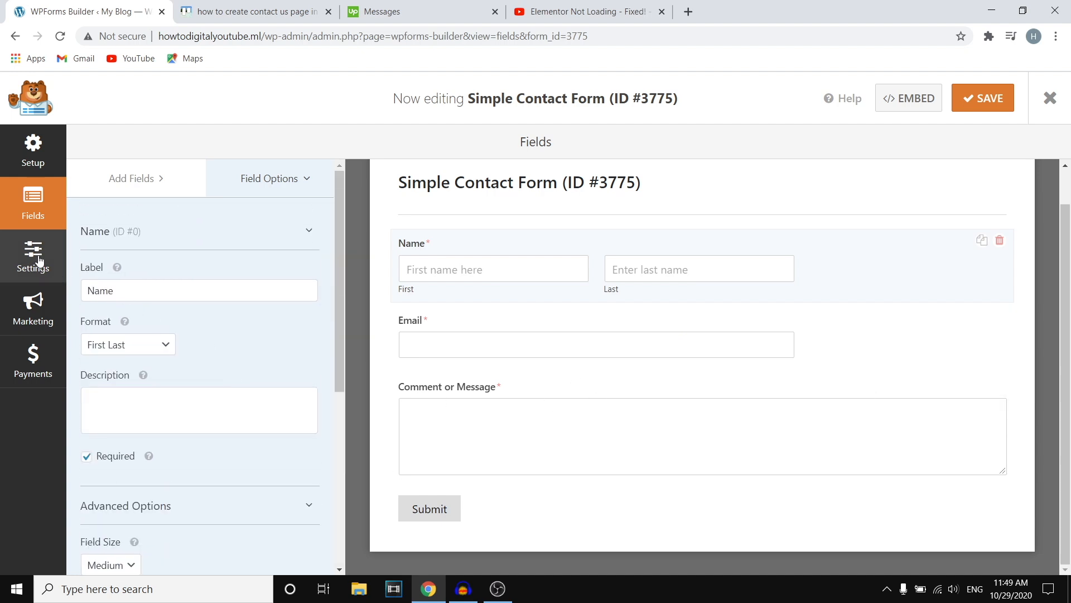
Step: Review the form's default admin notification email, then the confirmation settings
left_click(33, 256)
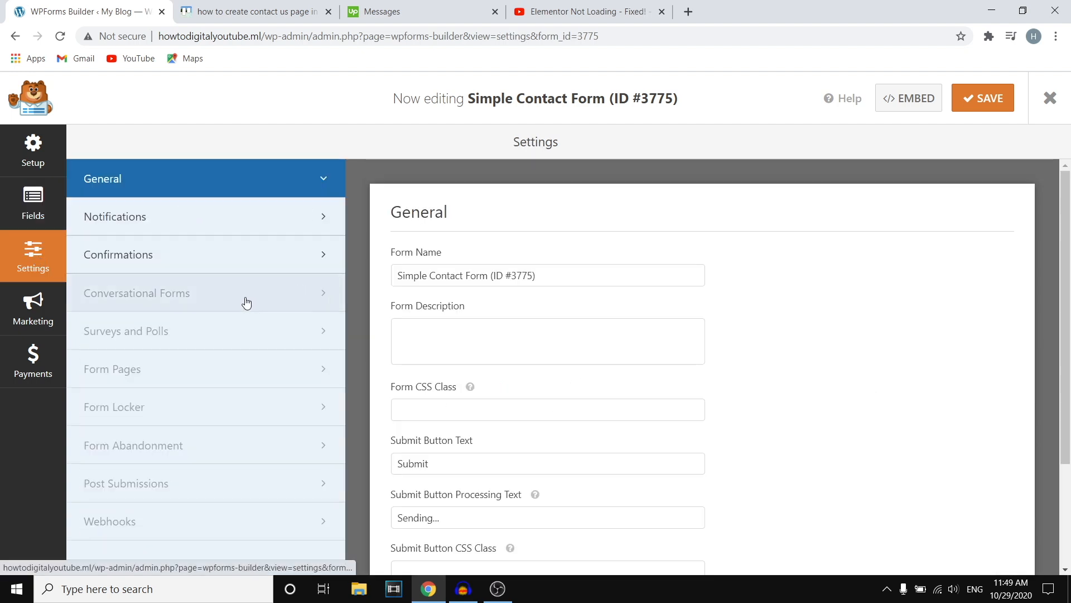
mouse_move(226, 228)
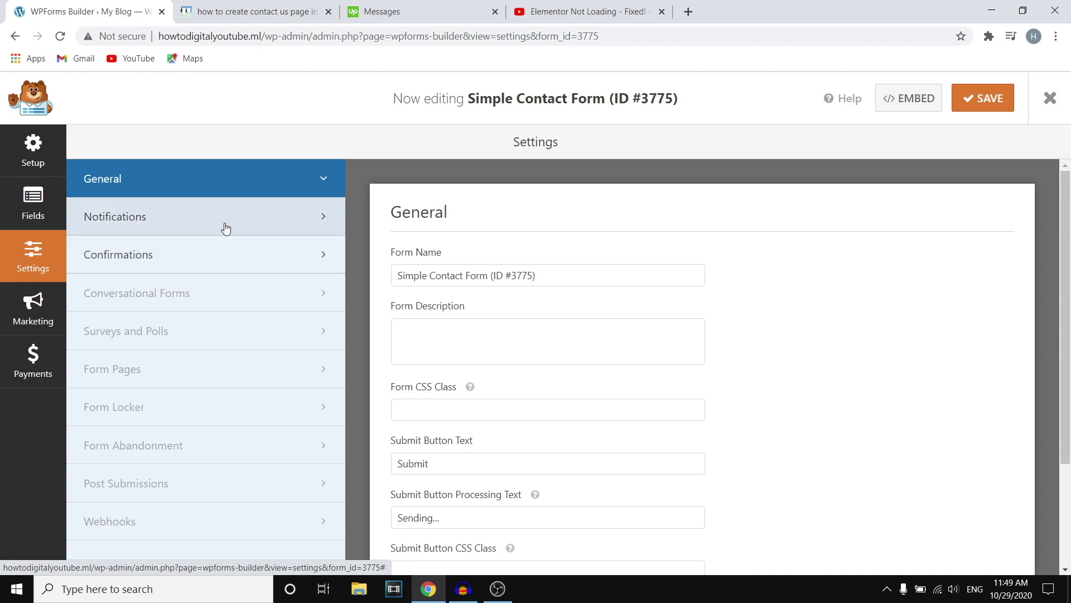
left_click(115, 216)
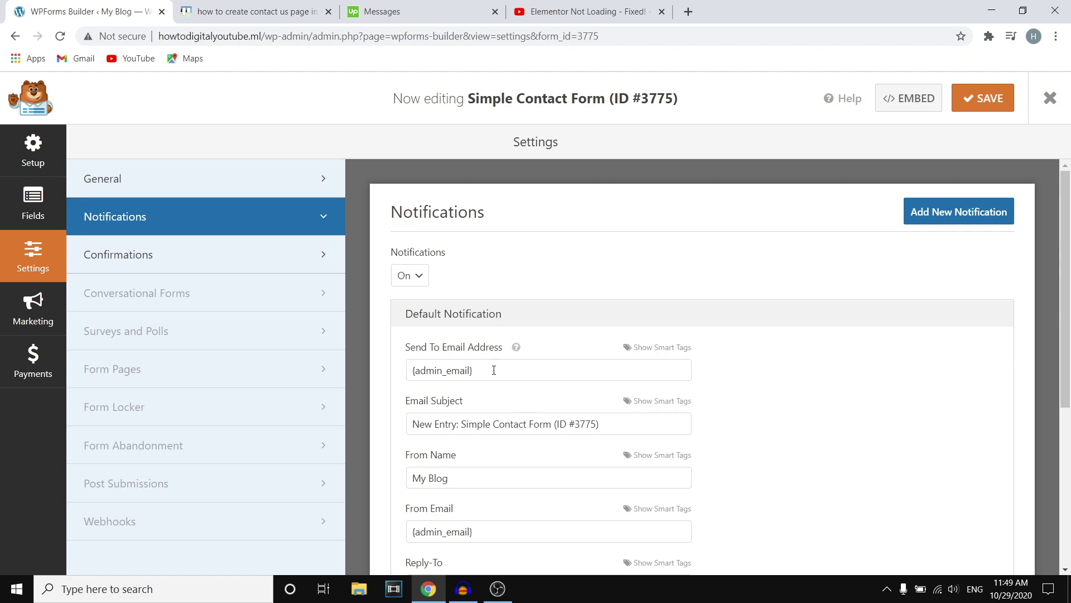
scroll("down", 3)
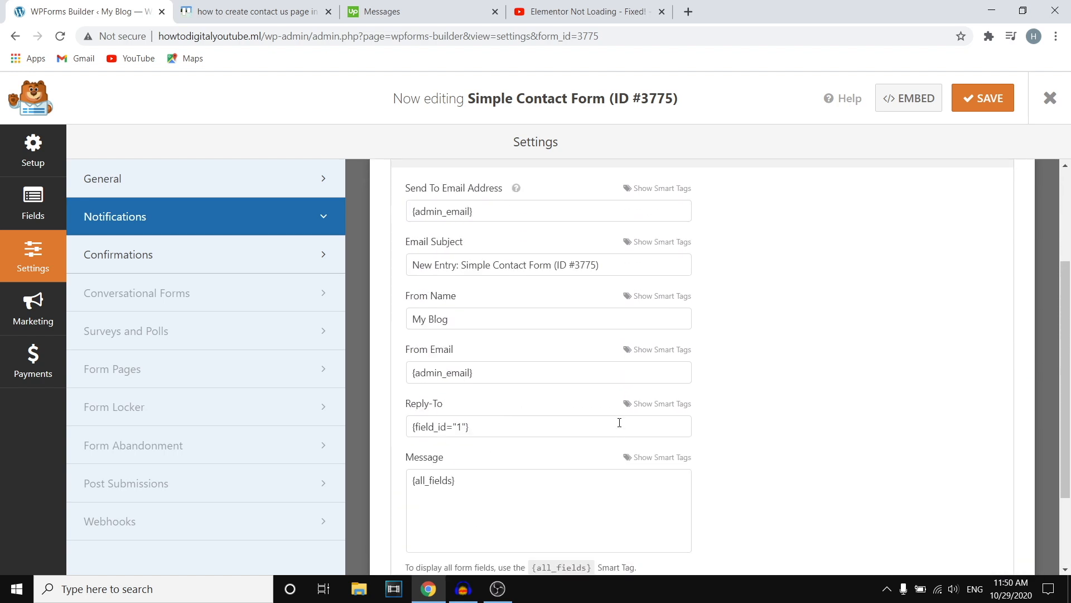
left_click(117, 255)
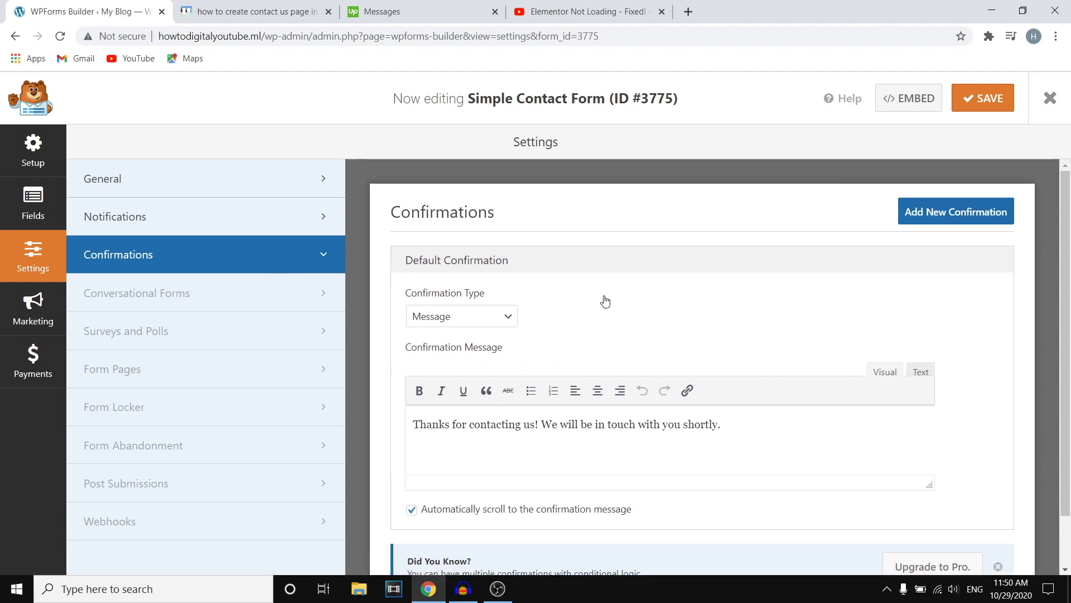
Step: Revisit General settings and Fields, then expand the Confirmation Type options
left_click(103, 178)
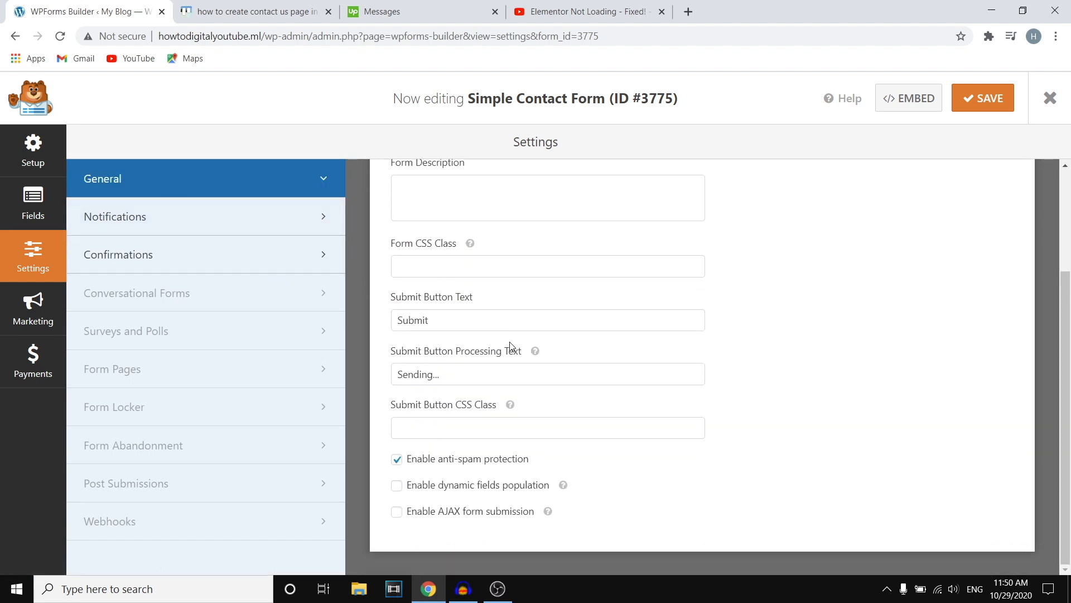
left_click(32, 203)
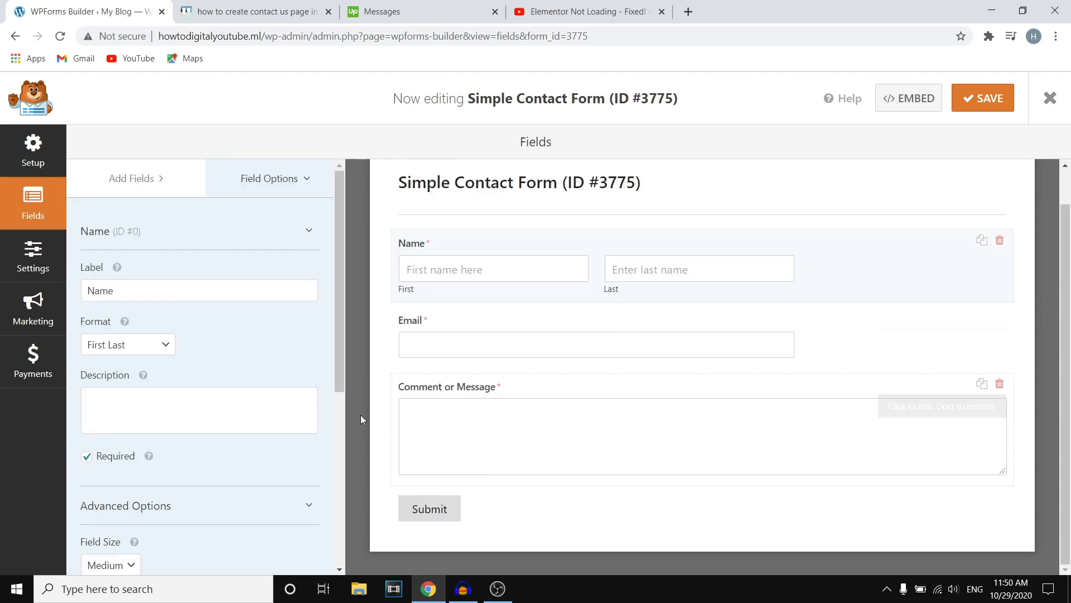
left_click(33, 256)
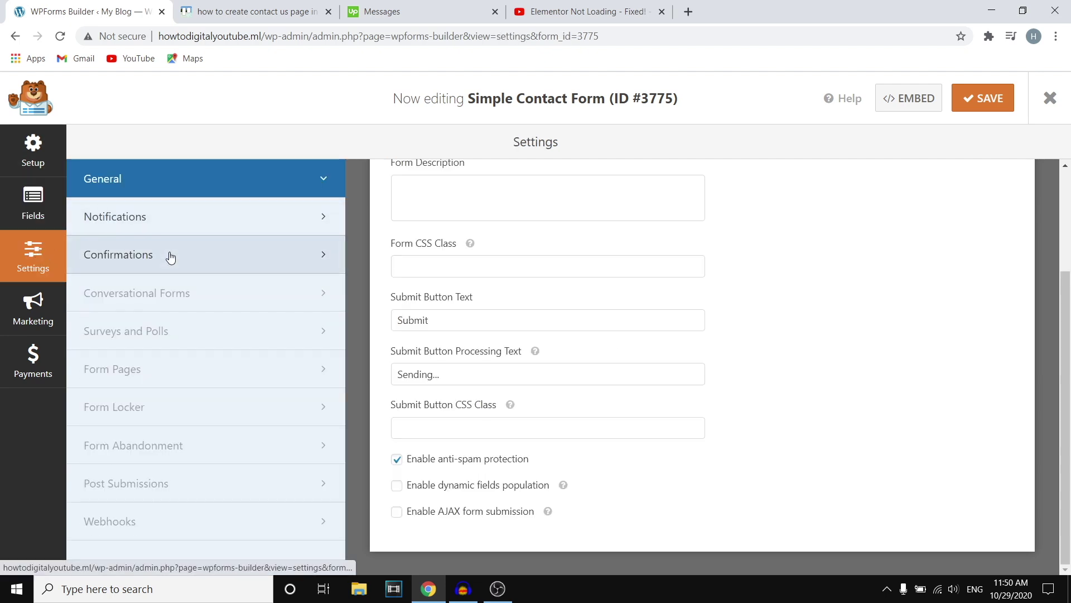
left_click(118, 255)
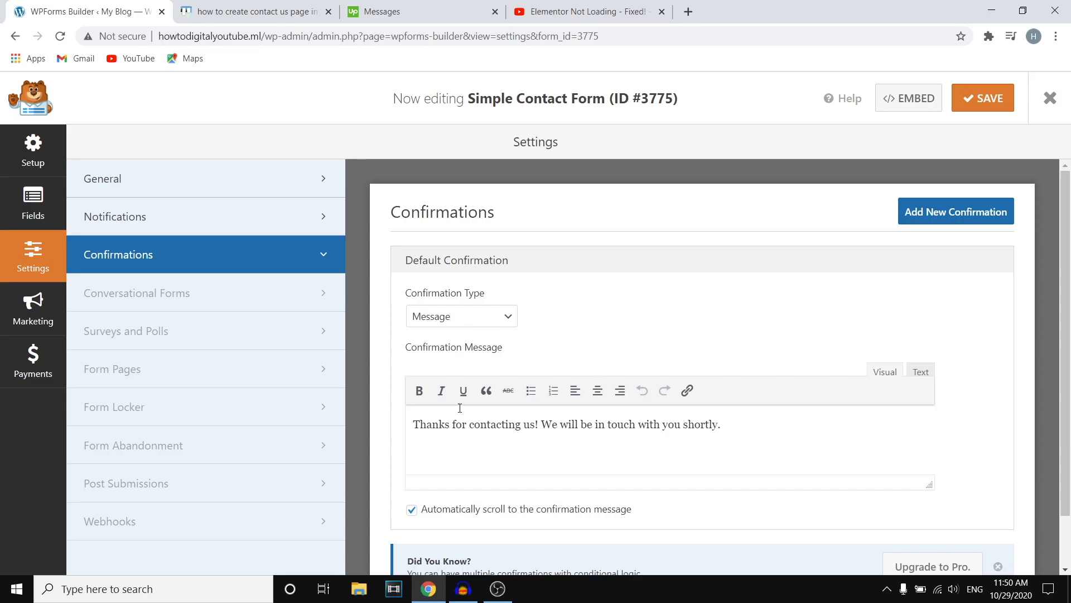
left_click(461, 316)
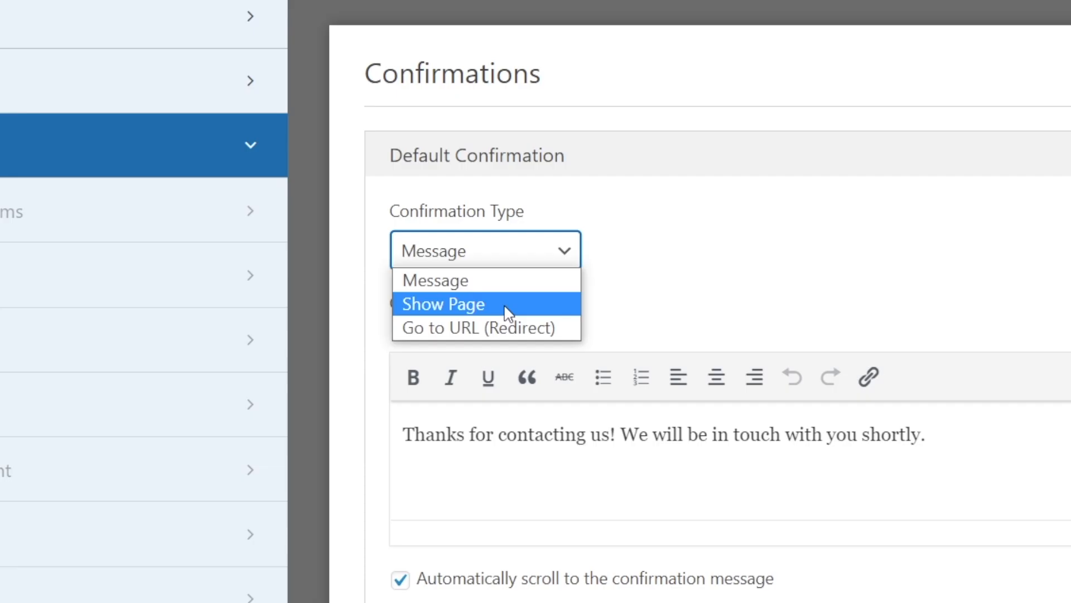
mouse_move(522, 333)
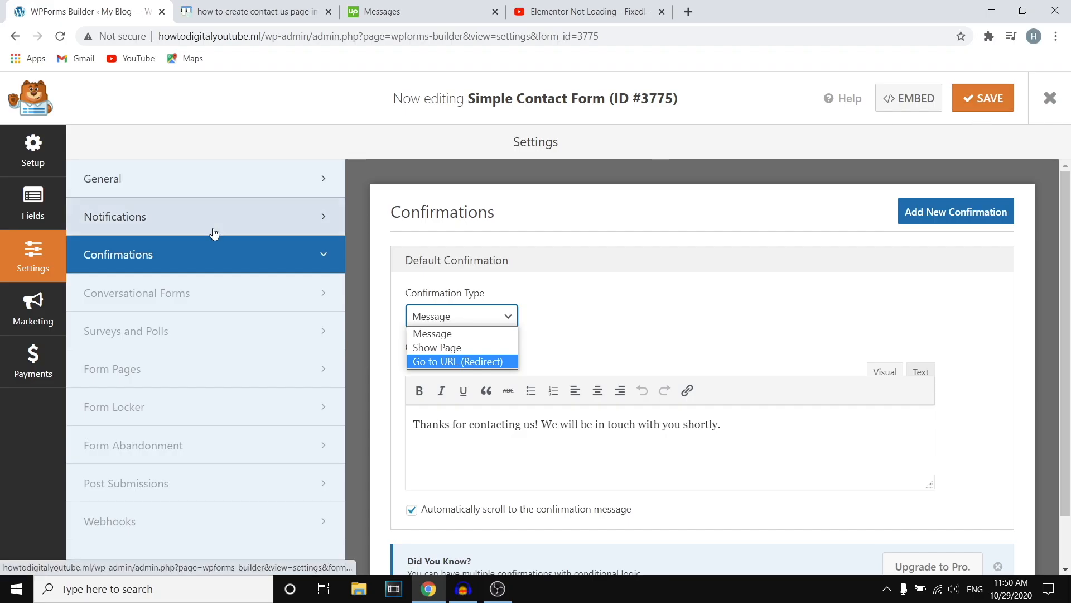
Step: Give the Email field the placeholder 'Enter your email' and close the form builder
left_click(33, 203)
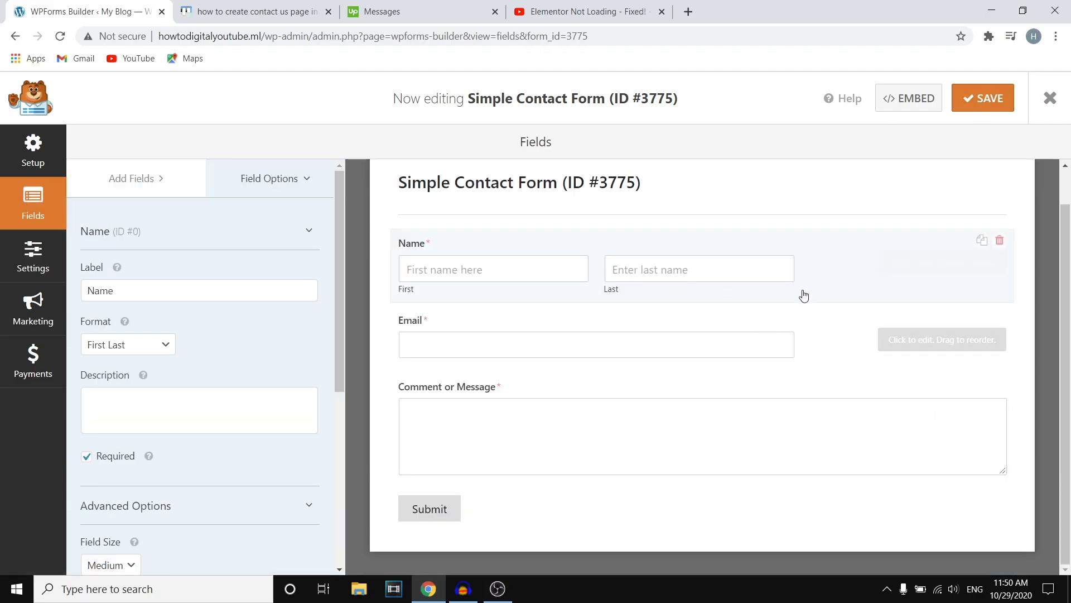
left_click(597, 345)
type("Enter your email")
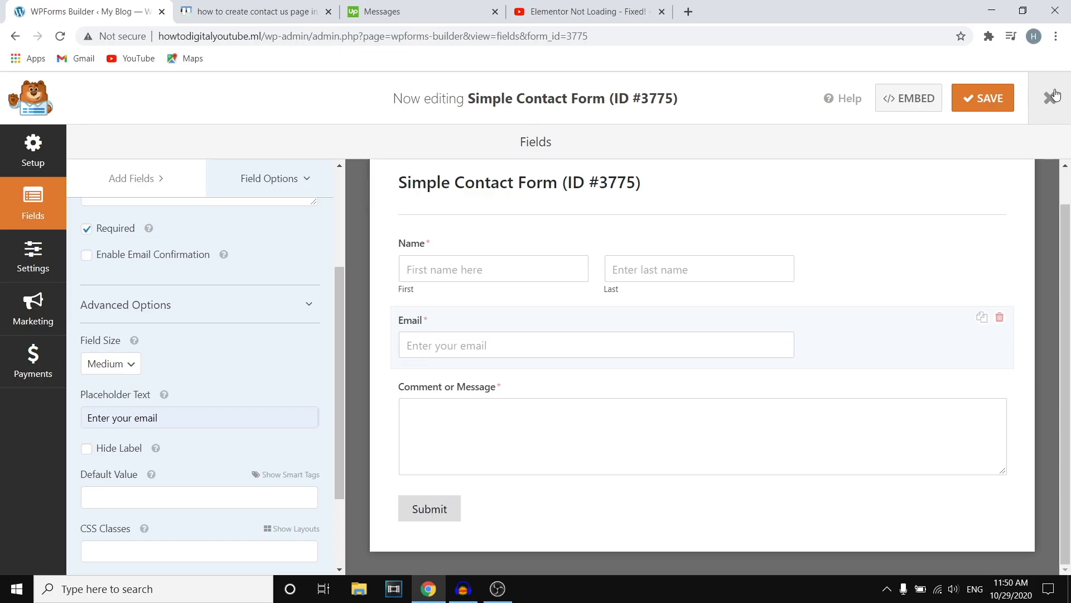
left_click(1048, 98)
type("Contact us")
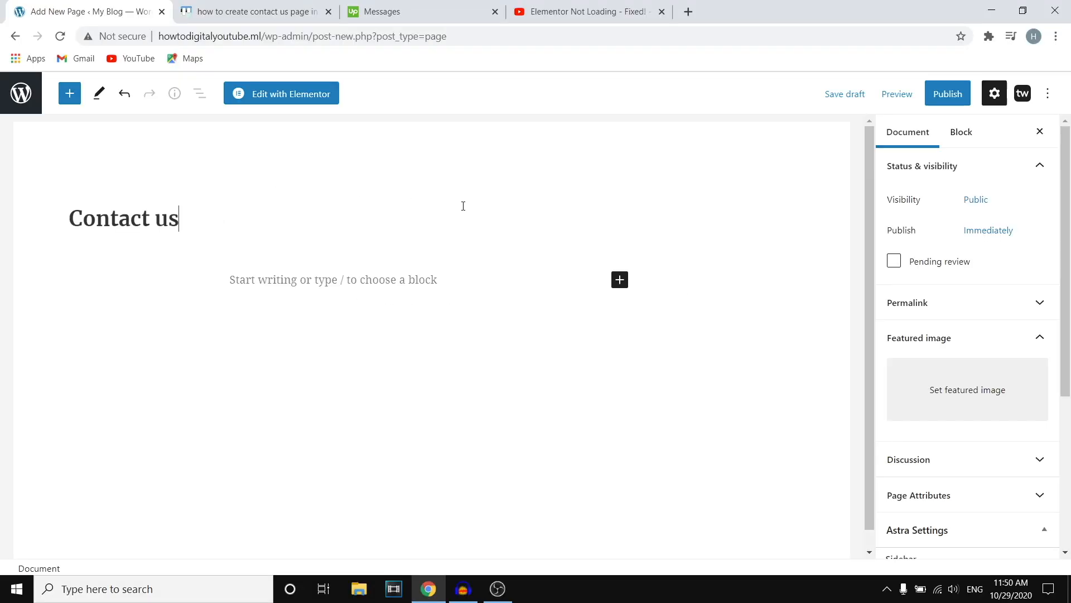
Step: Launch the Elementor editor for the Contact us page
left_click(281, 93)
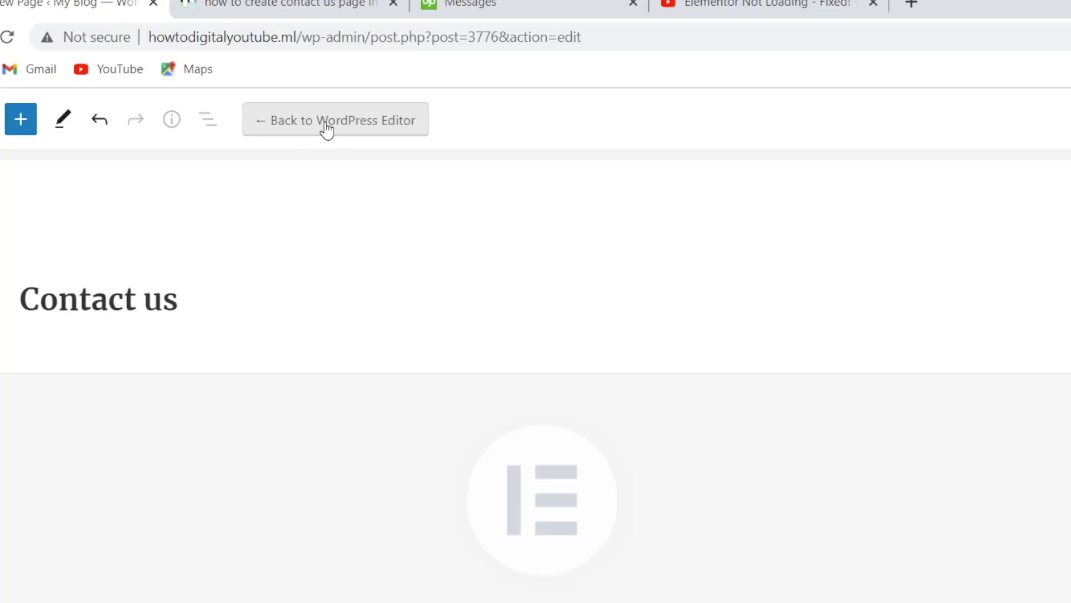
left_click(335, 120)
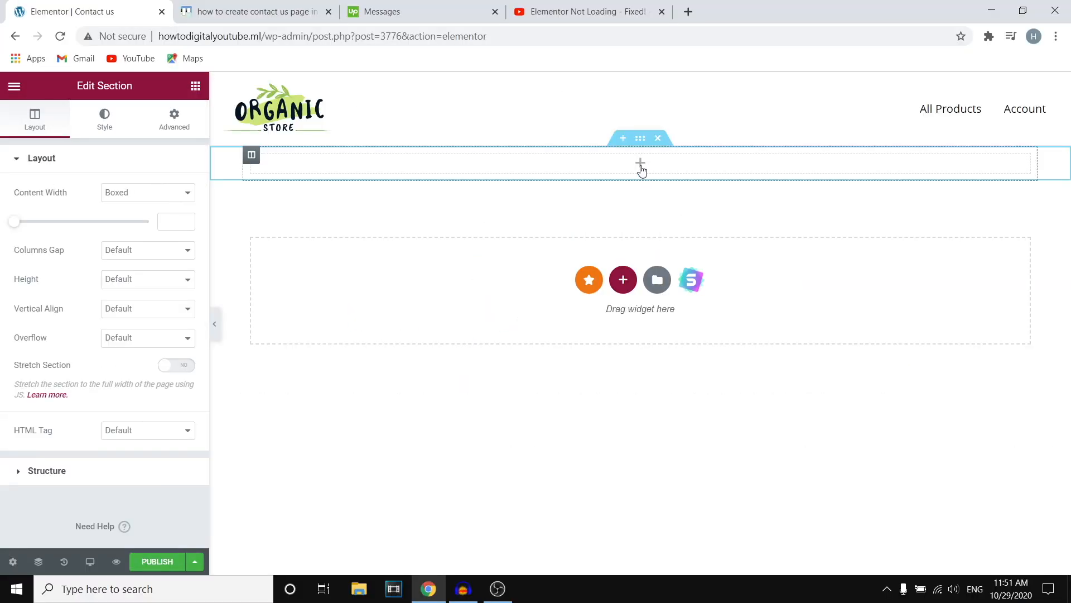
Step: Add a WPForms widget found by searching 'wp' and select Simple Contact Form (ID #3775)
left_click(658, 137)
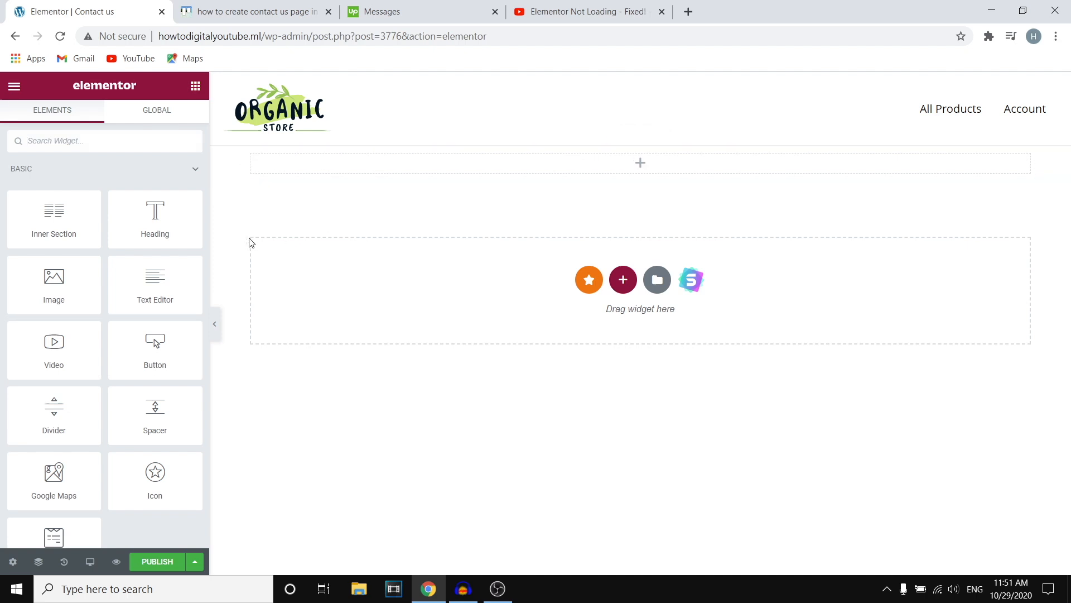
type("wp")
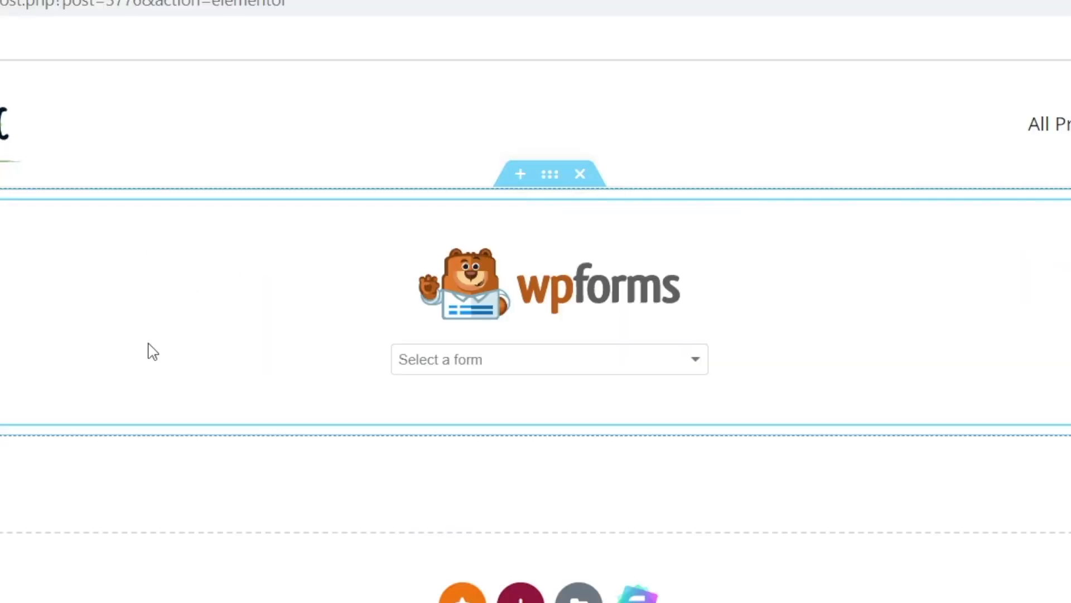
mouse_move(601, 310)
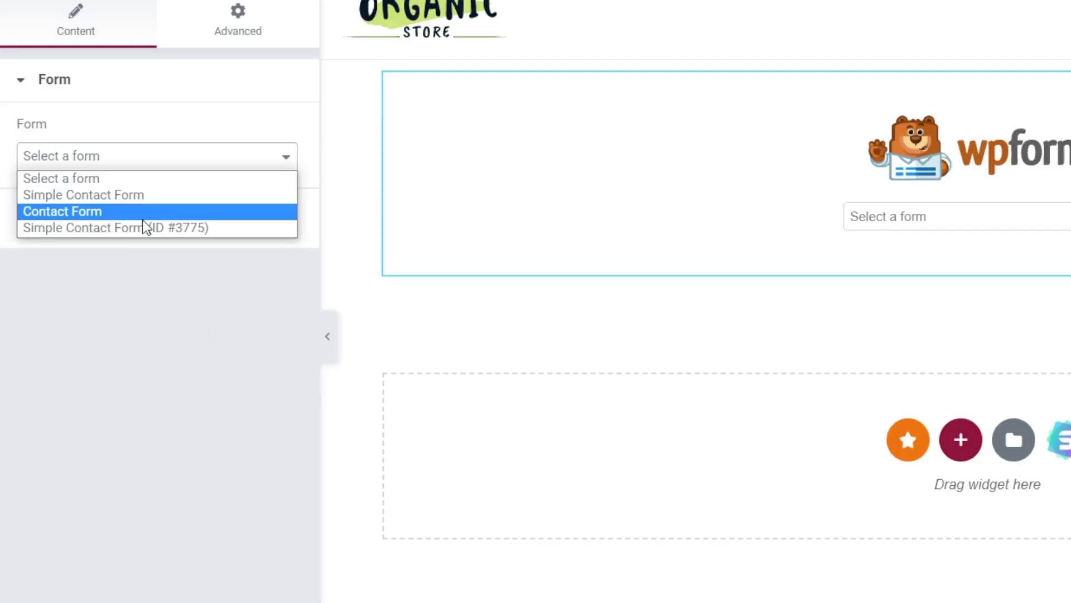
mouse_move(99, 228)
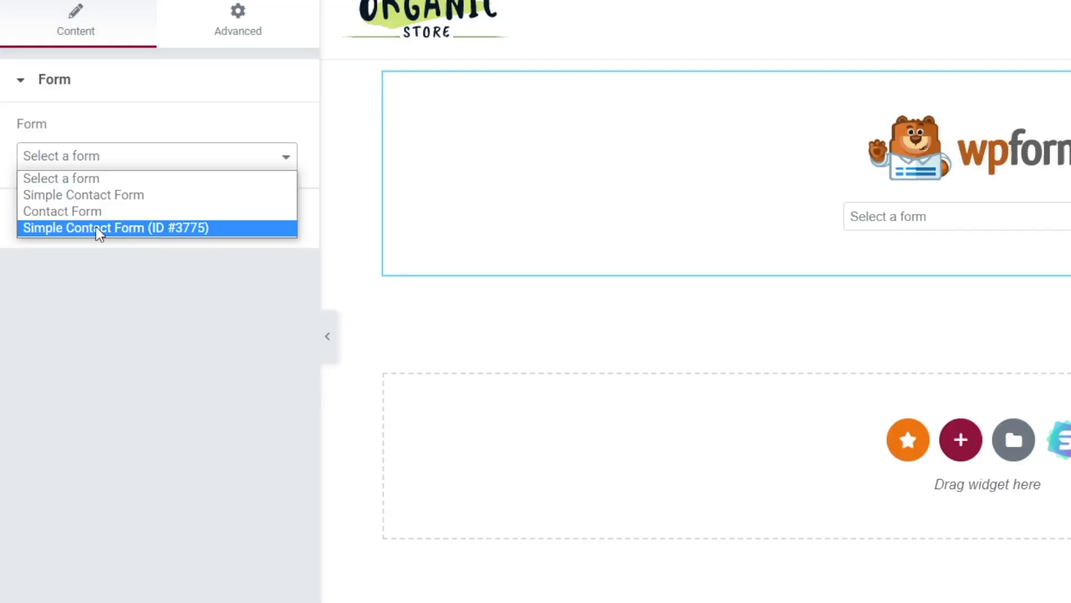
mouse_move(125, 235)
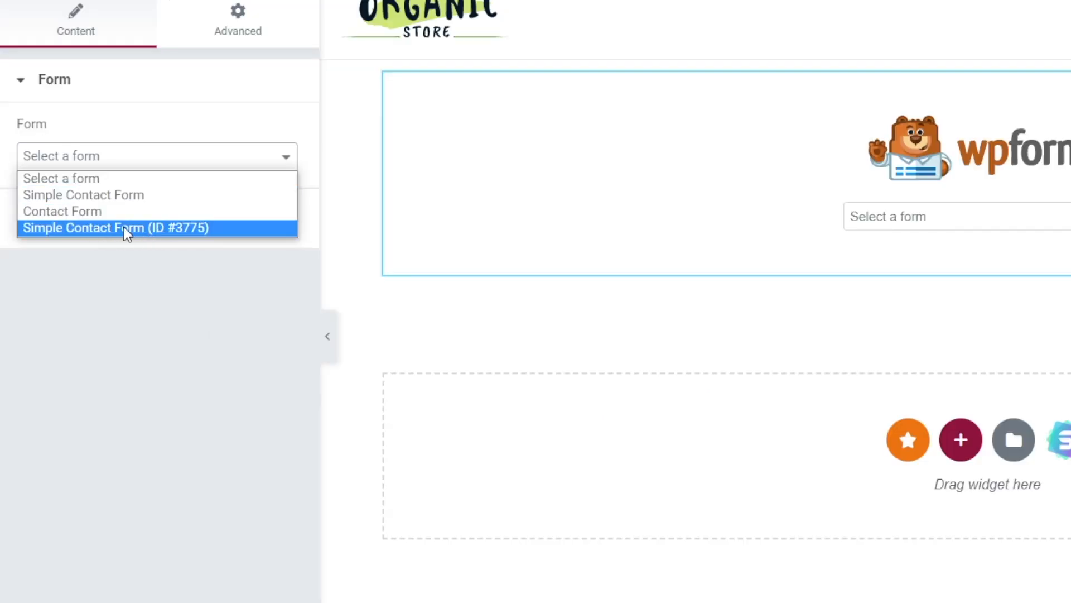
mouse_move(140, 235)
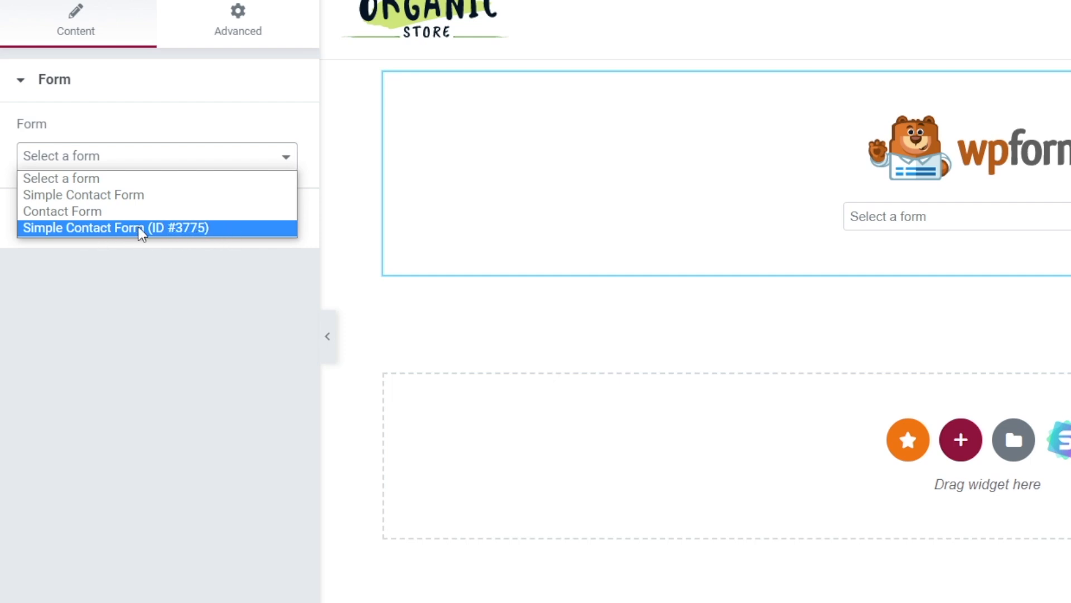
left_click(139, 228)
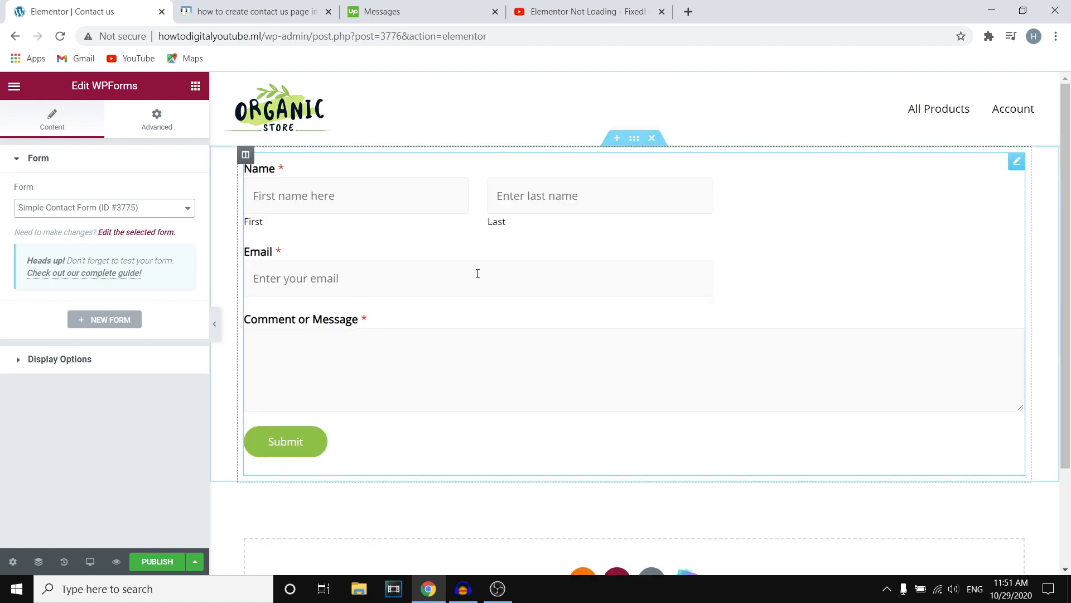
Step: Give the form widget a red Classic background colour
scroll("down", 3)
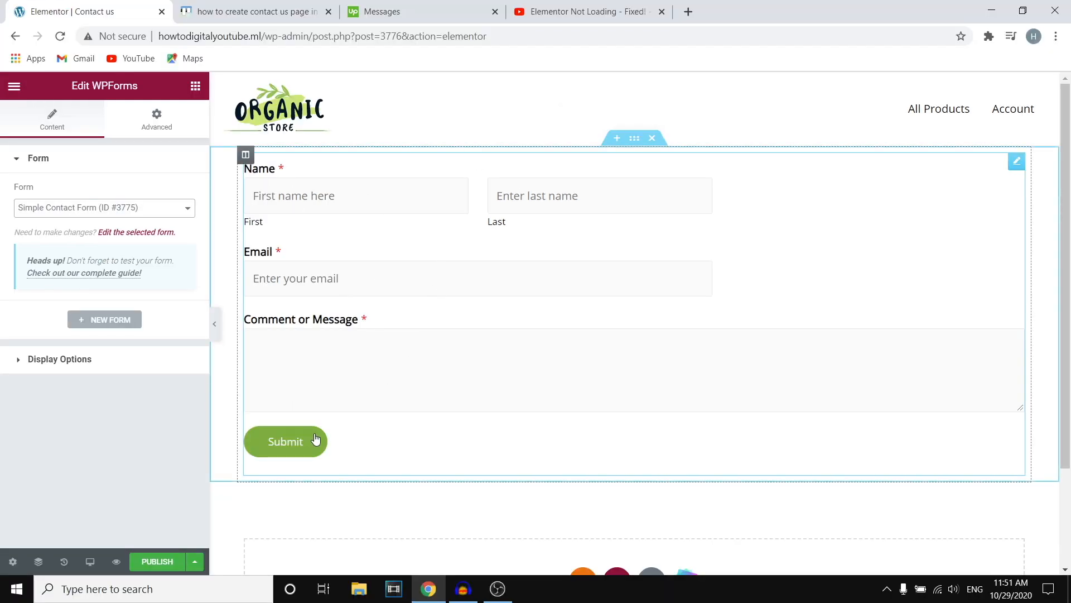
left_click(157, 119)
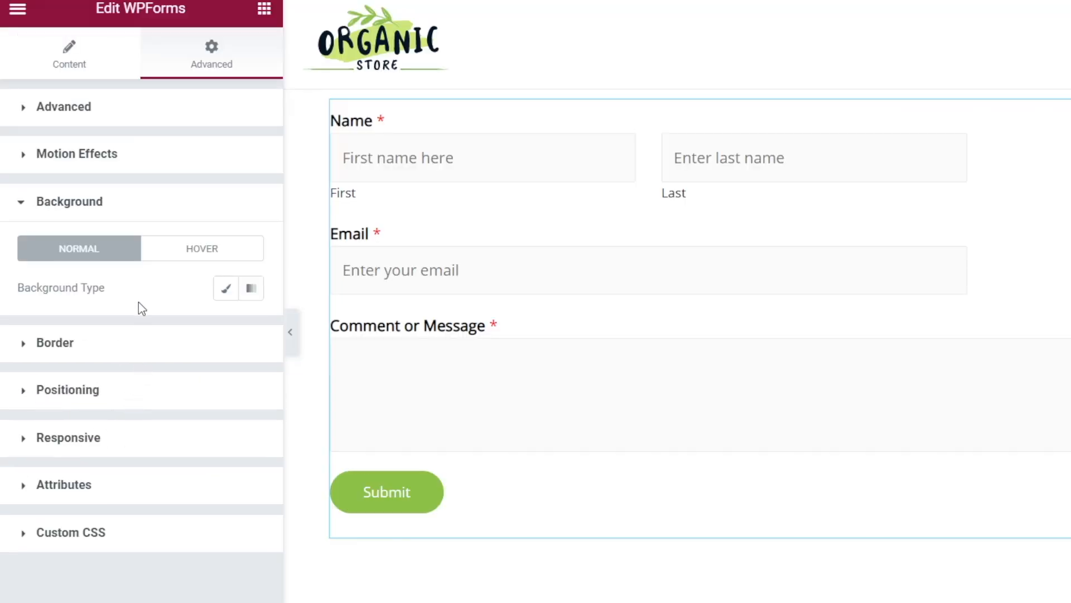
left_click(225, 288)
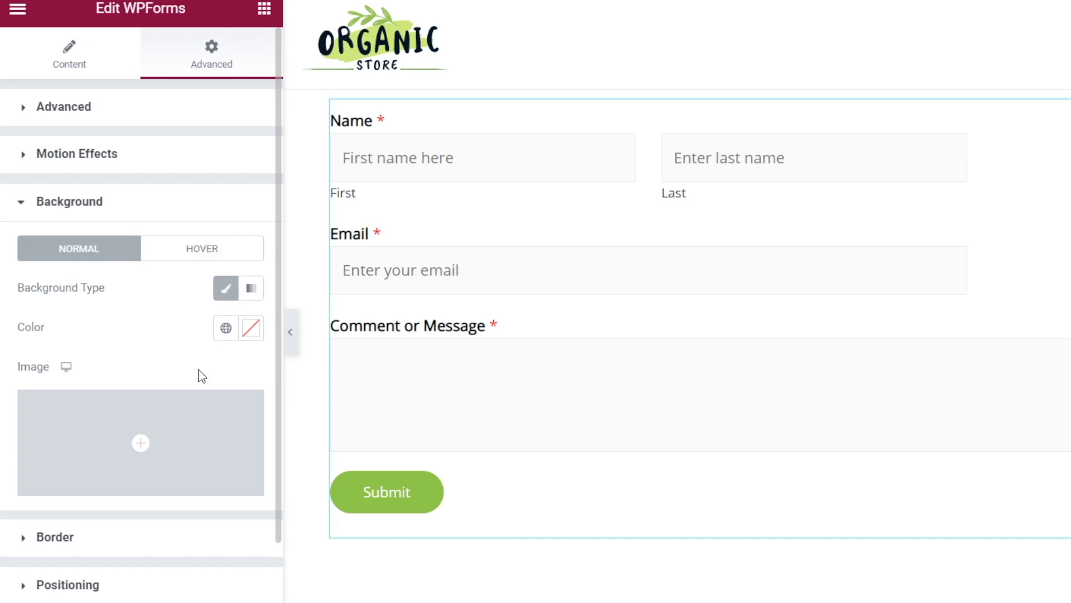
left_click(252, 328)
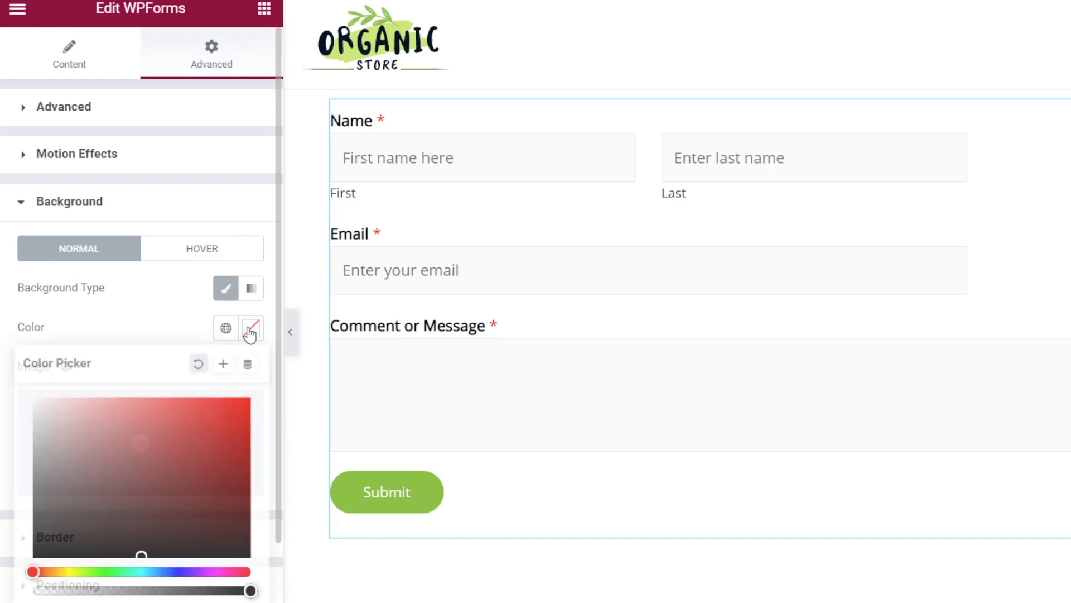
left_click(251, 288)
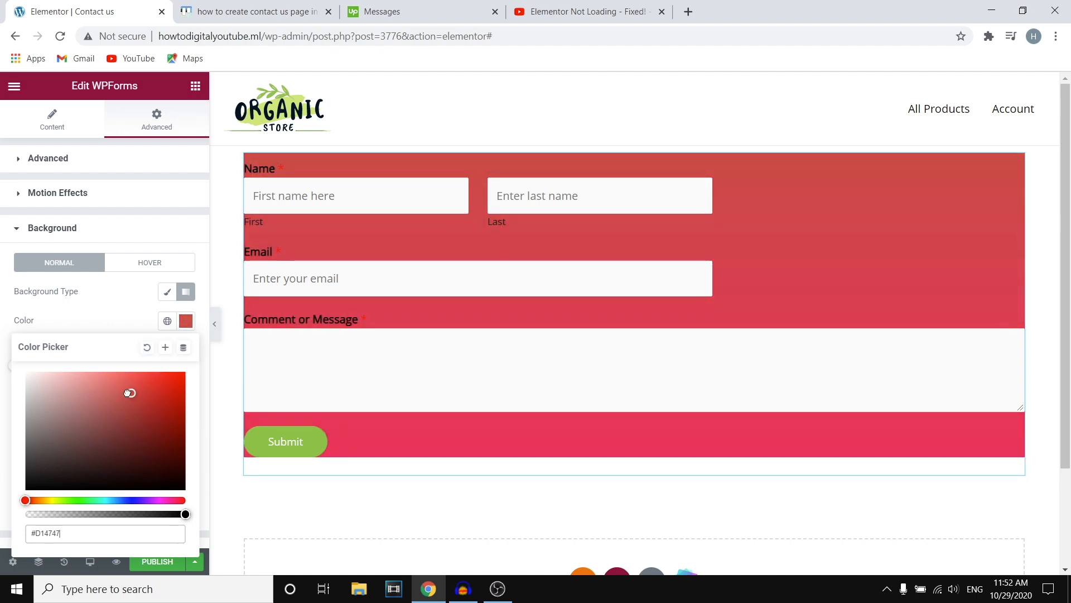
Step: Shift the colour to a muted pinkish grey, try a gradient, then remove the background
left_click_drag(129, 392, 53, 411)
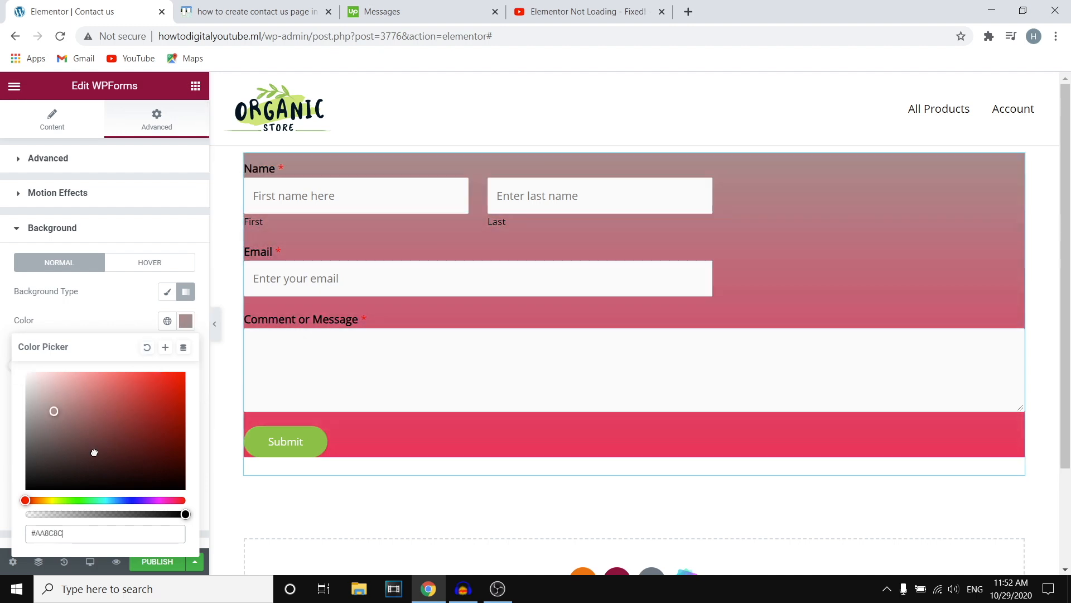
left_click(167, 291)
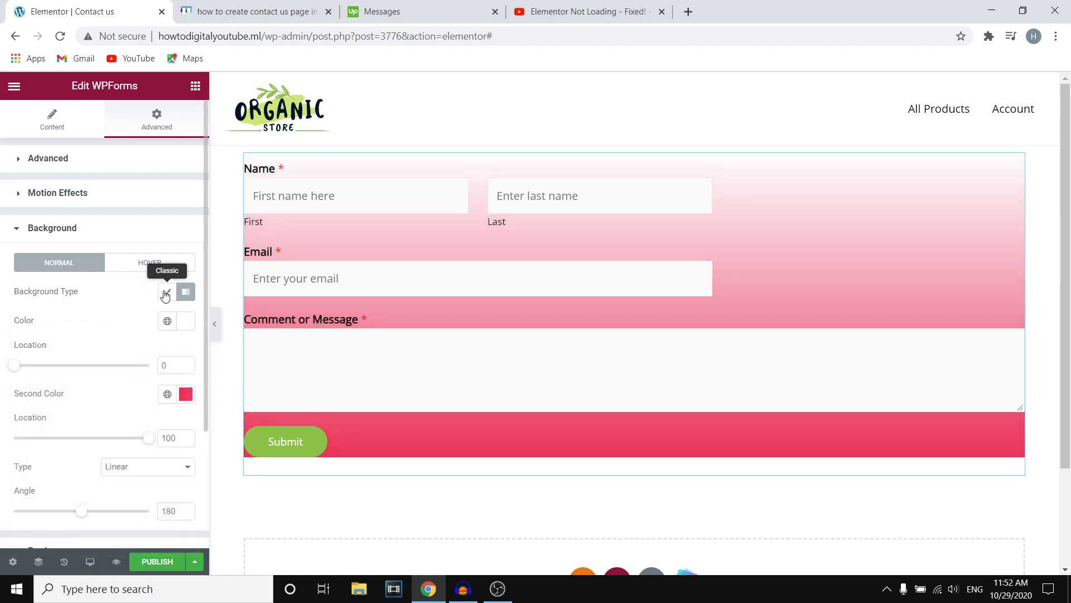
left_click(167, 292)
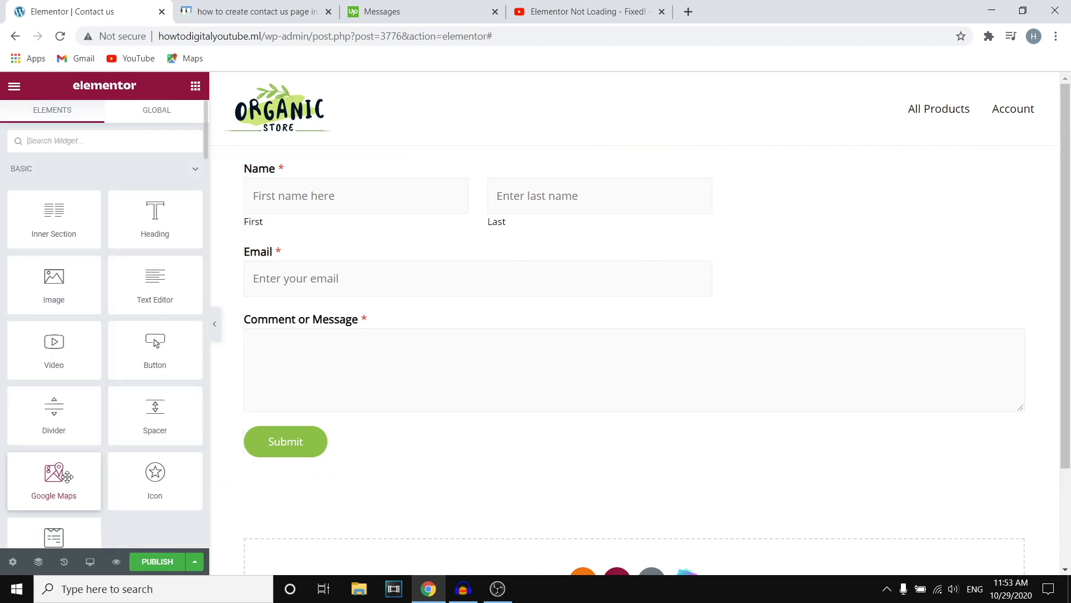
Step: Place an Image widget above the WPForms contact form and open its media window
left_click(292, 371)
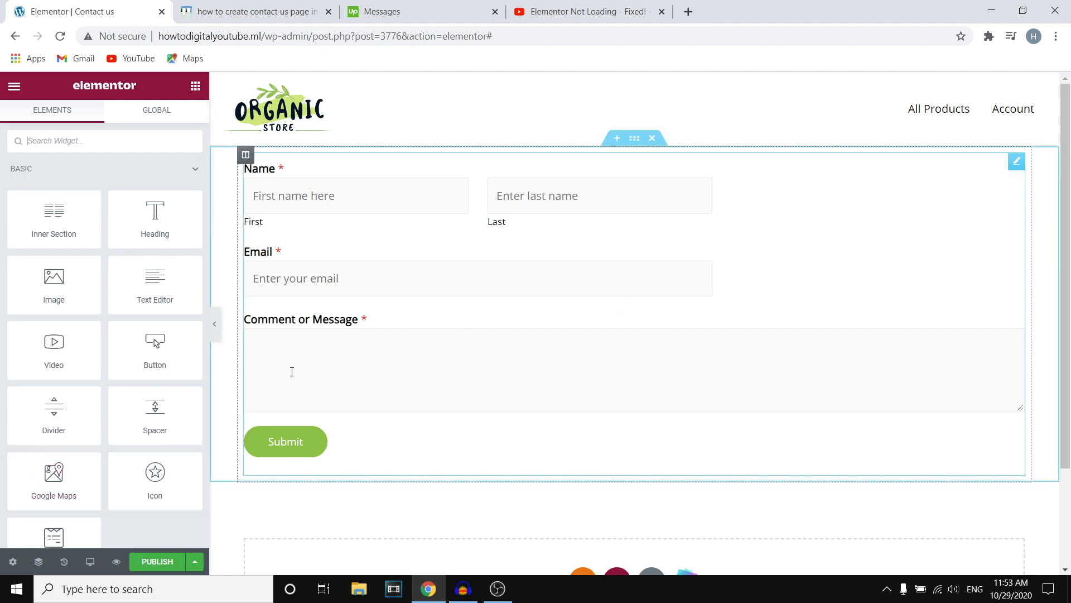
left_click_drag(53, 280, 722, 157)
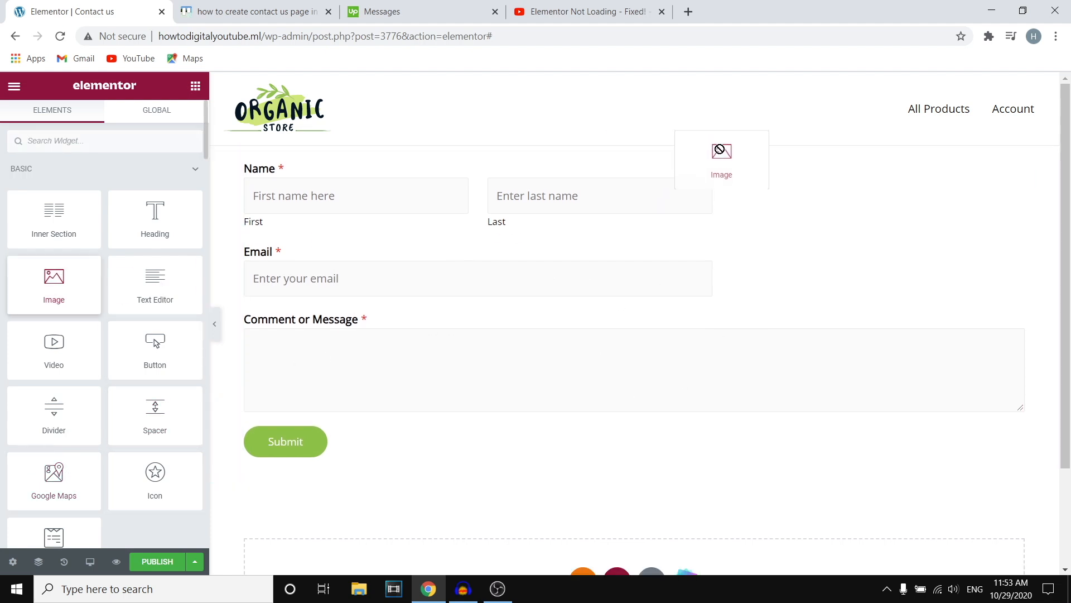
left_click(722, 150)
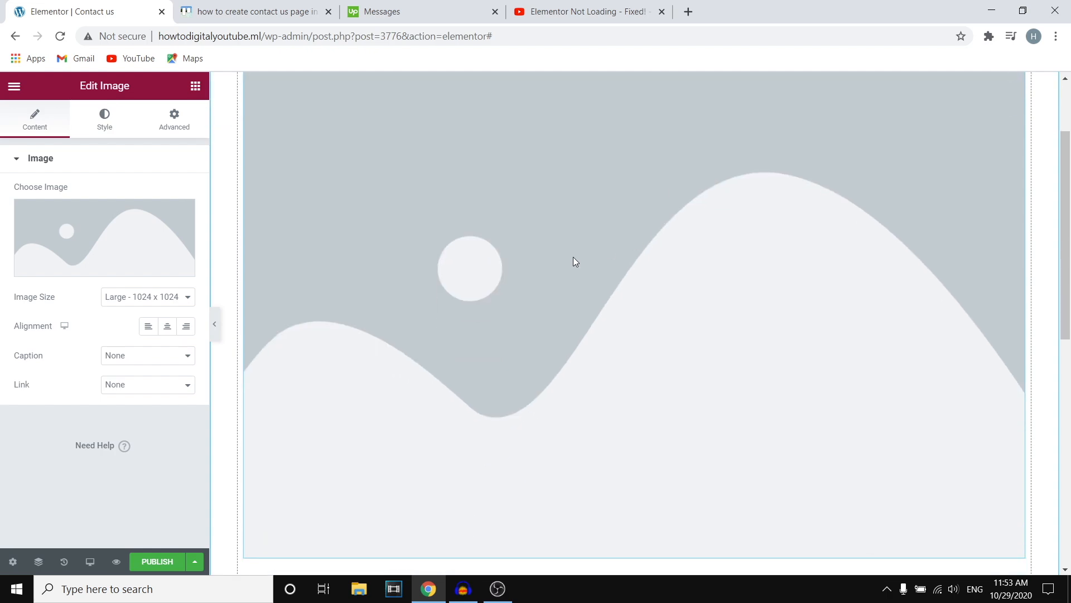
scroll("down", 3)
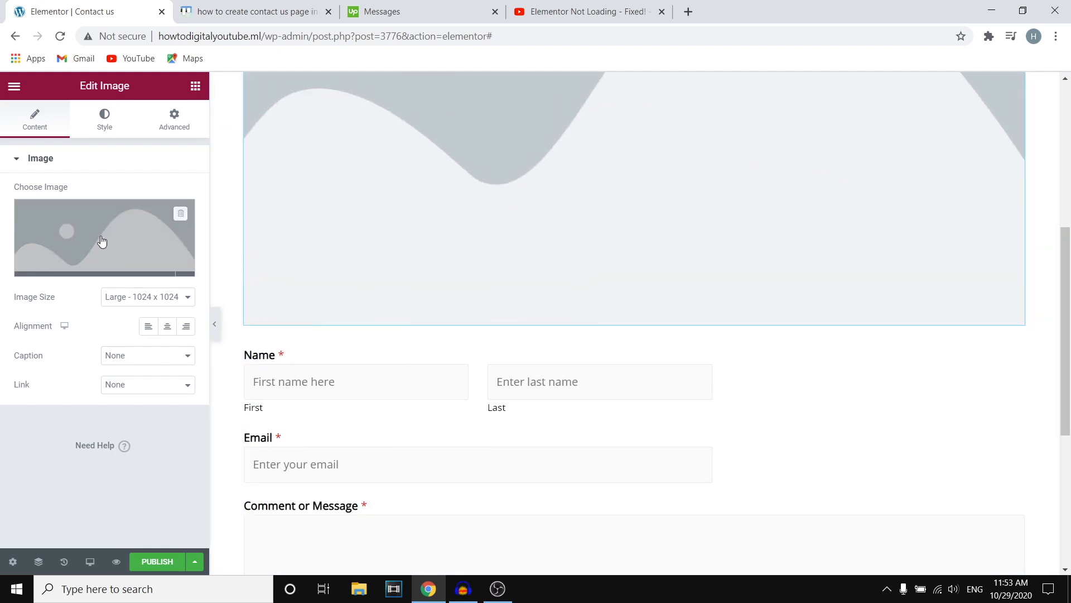
left_click(103, 240)
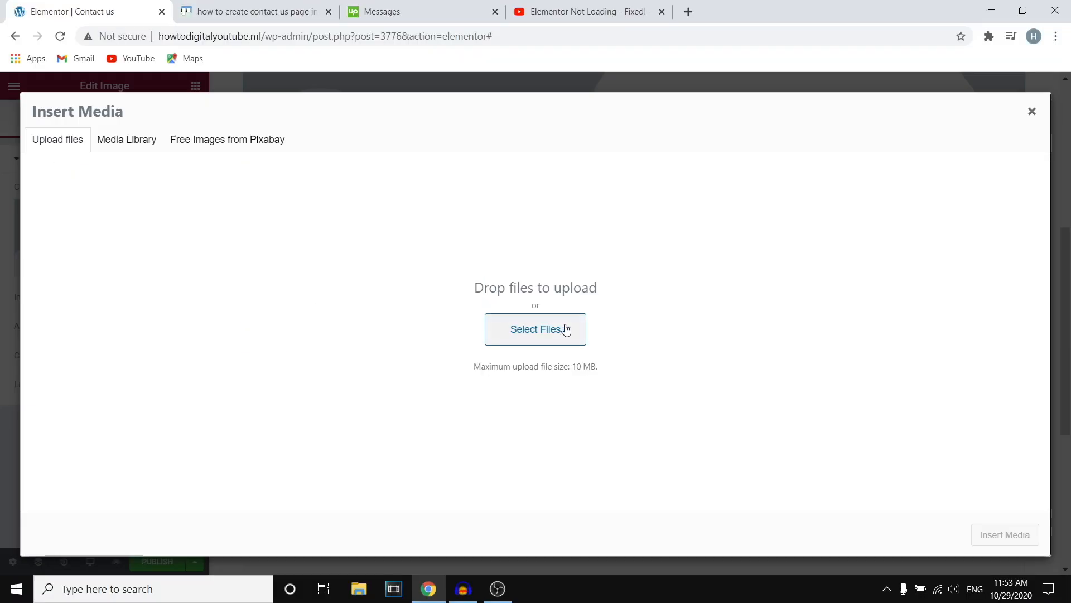
Step: Upload pexels-nathan-cowley-1300526.jpg from the D drive into the media library
left_click(536, 329)
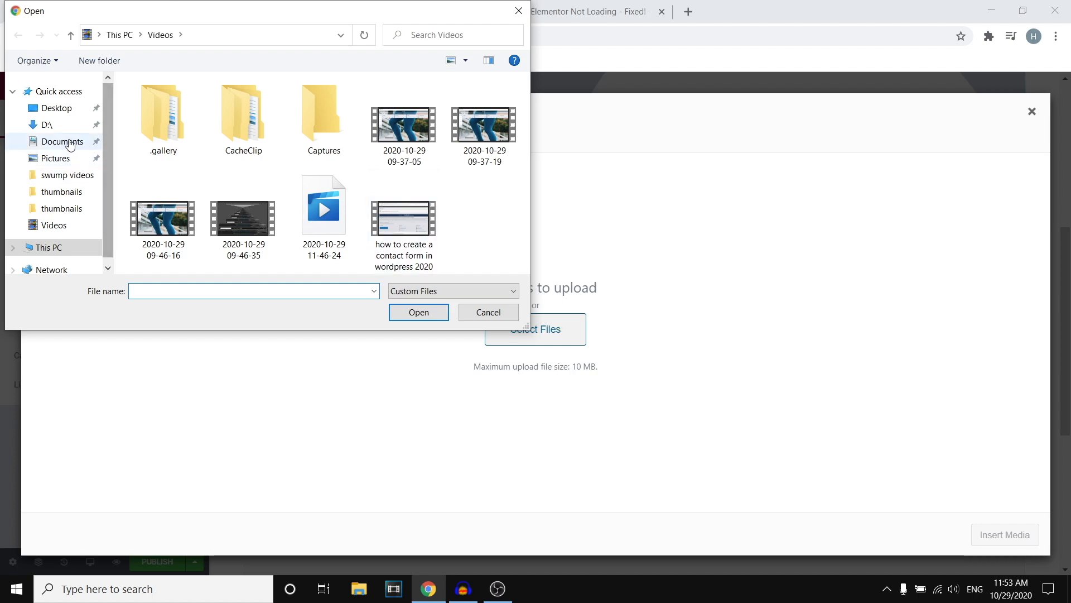
left_click(42, 125)
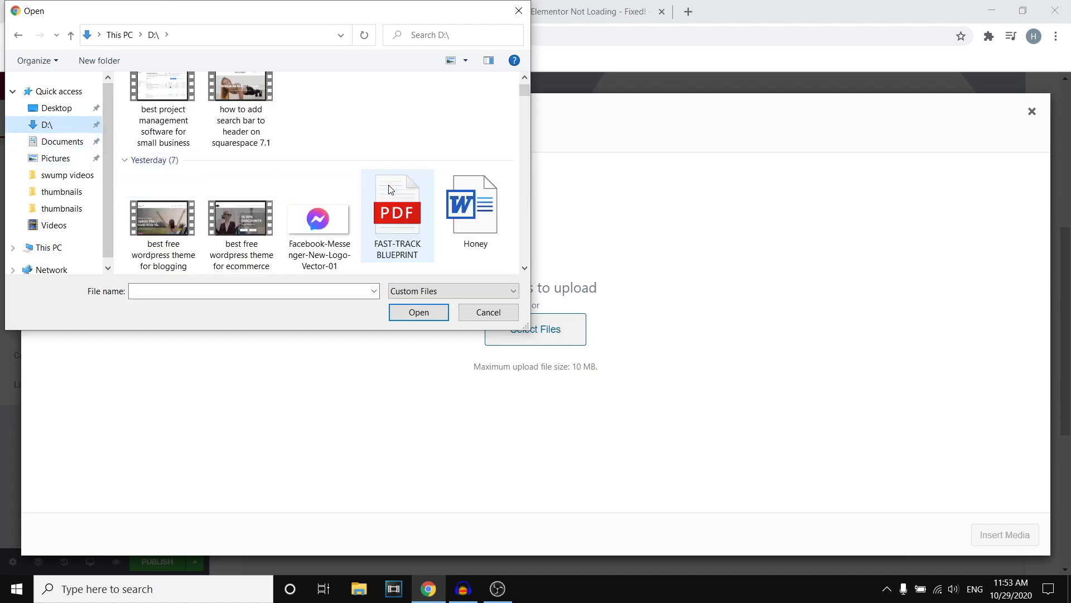
scroll("down", 3)
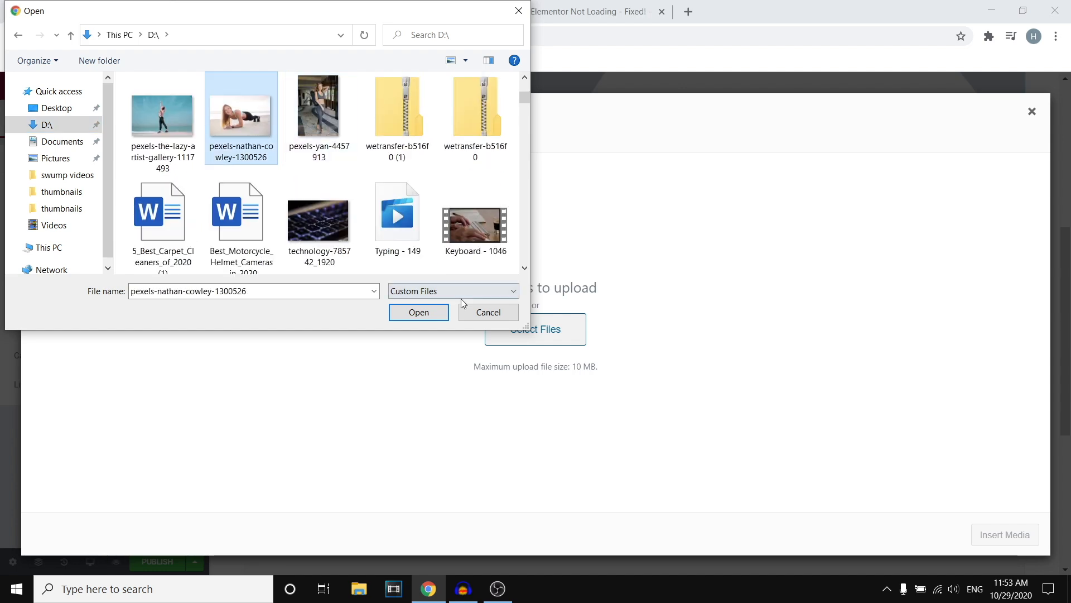
left_click(418, 312)
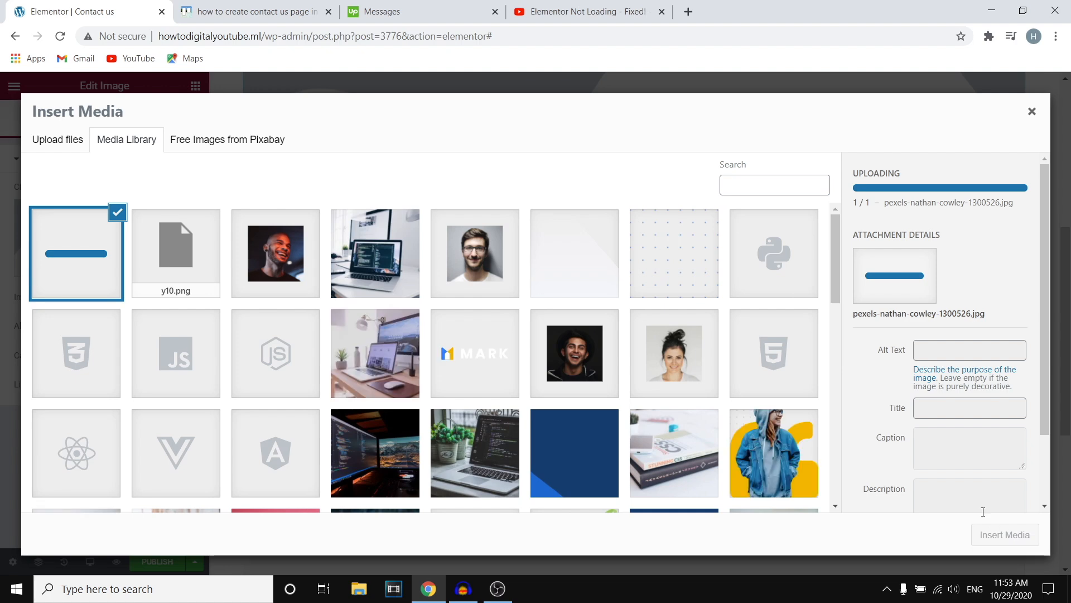
mouse_move(998, 546)
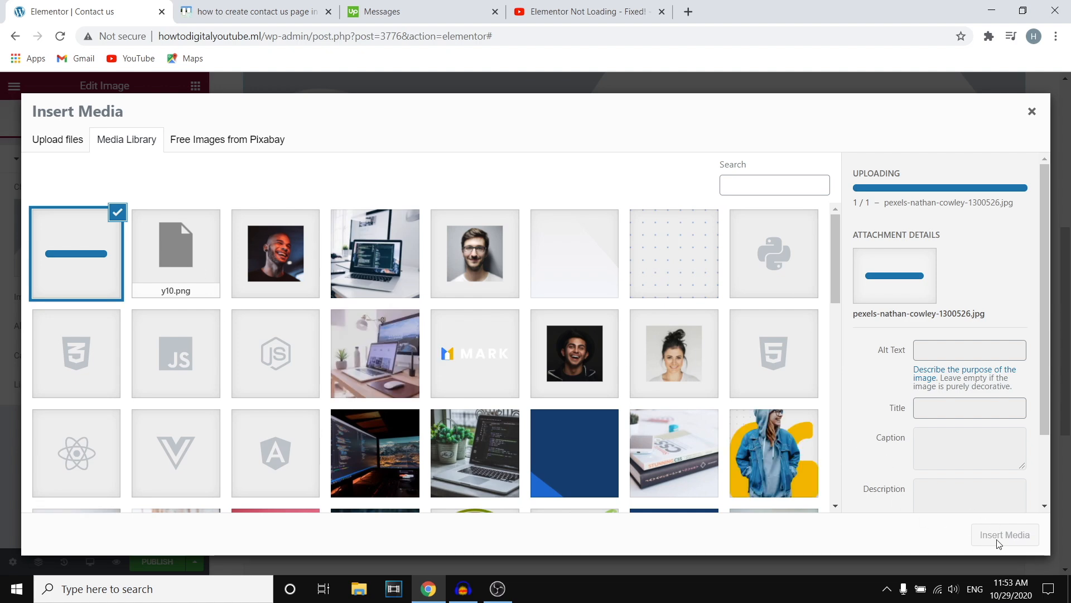
mouse_move(1017, 541)
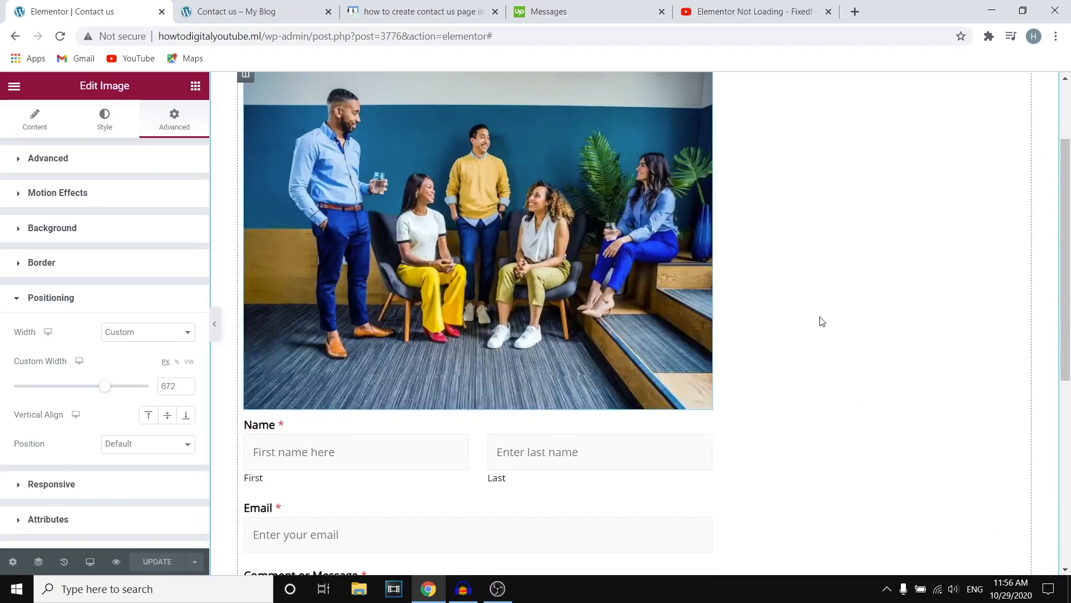
Step: Review the team photo's Content settings, then switch to the live 'Contact us – My Blog' page
scroll("down", 3)
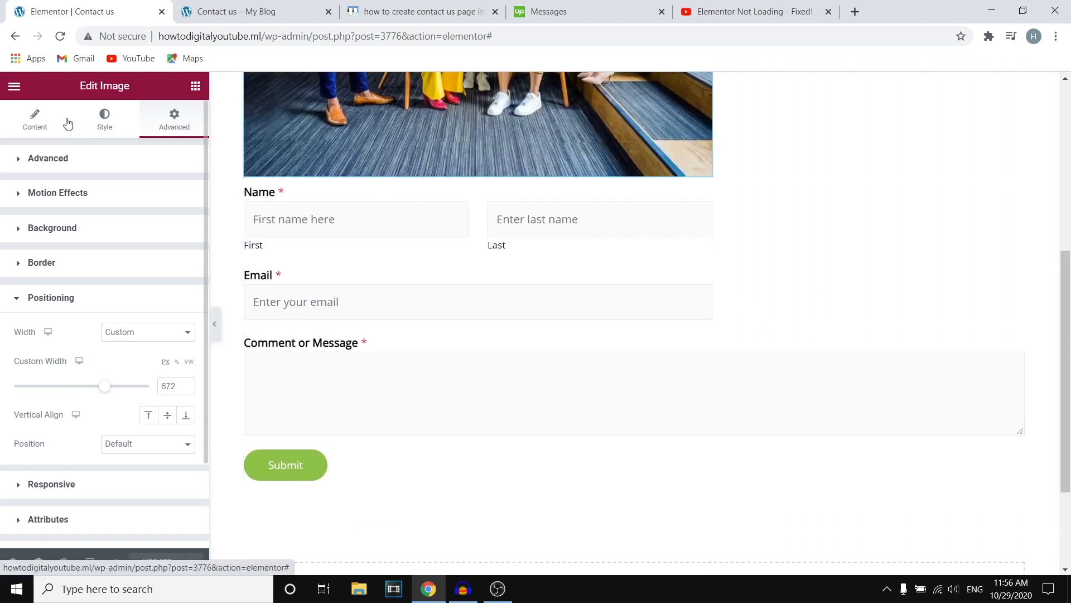
left_click(35, 118)
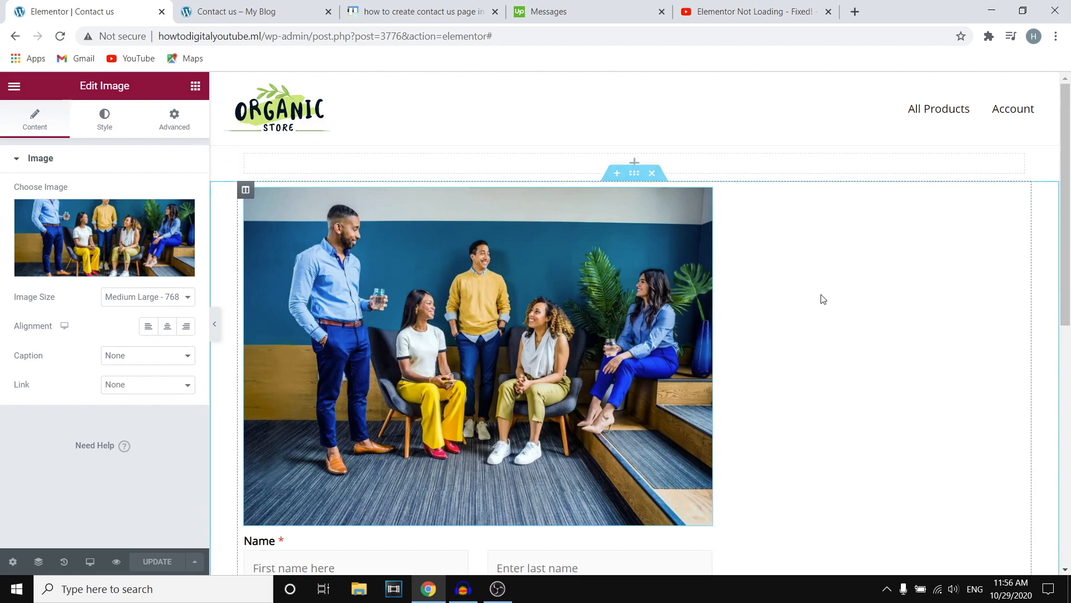
scroll("down", 3)
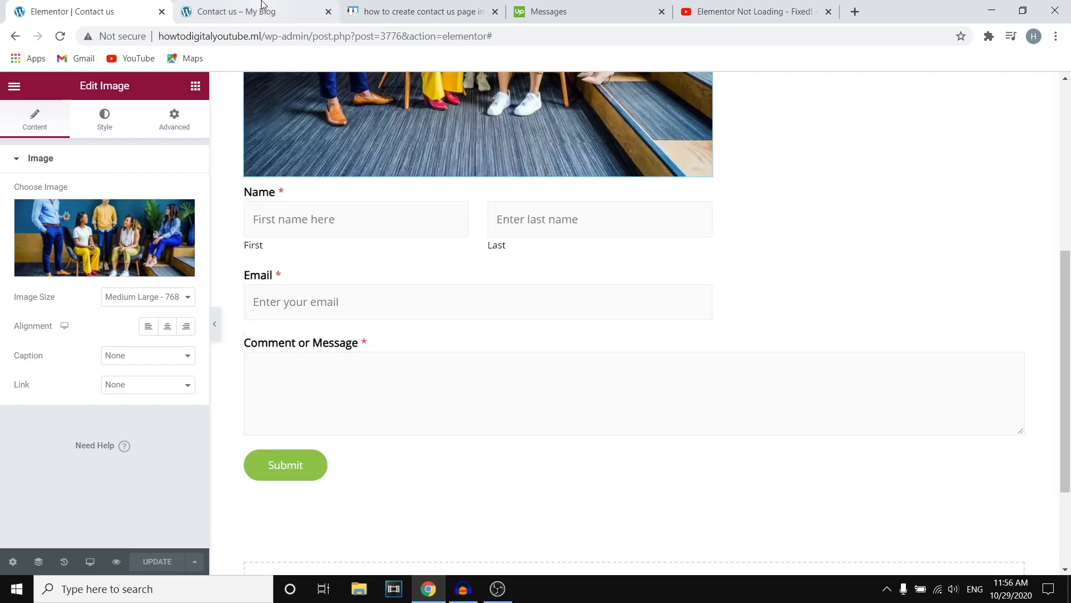
left_click(243, 11)
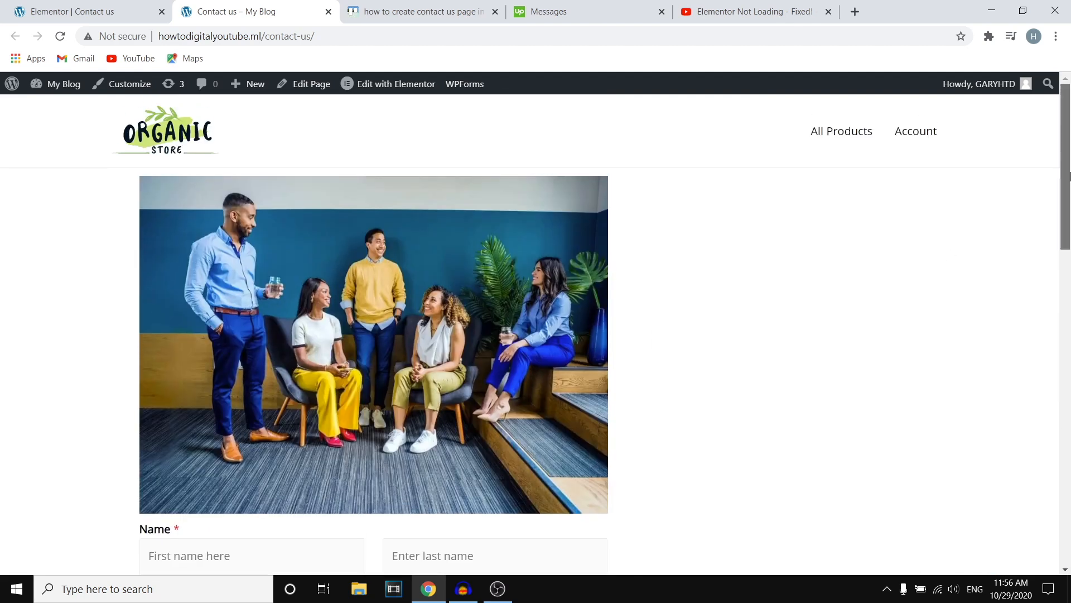
Step: Scroll through the live page's photo and form, then return to the Elementor editor
scroll("down", 3)
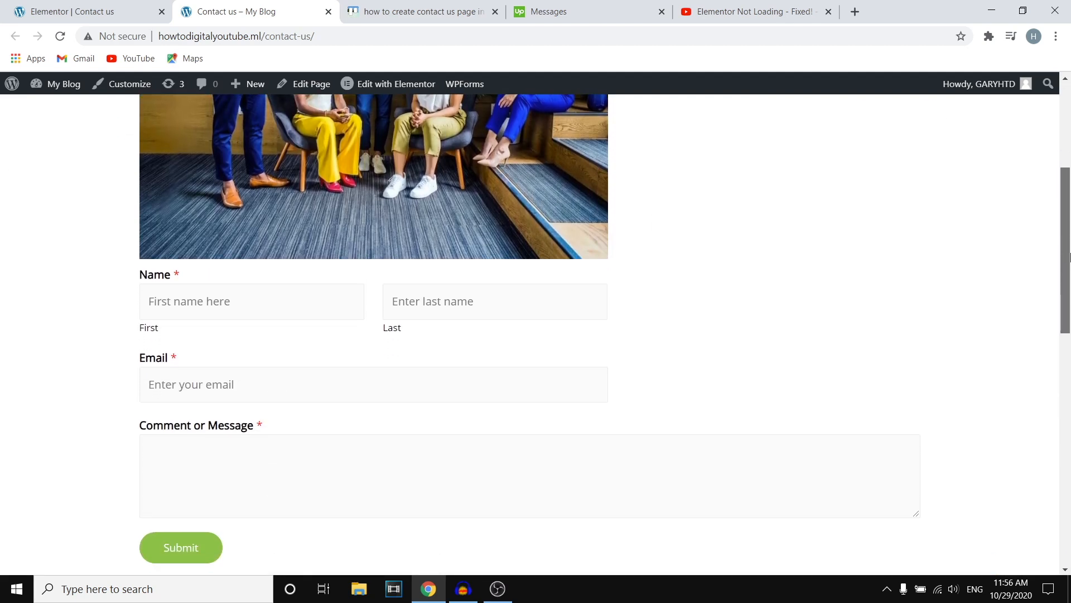
scroll("down", 3)
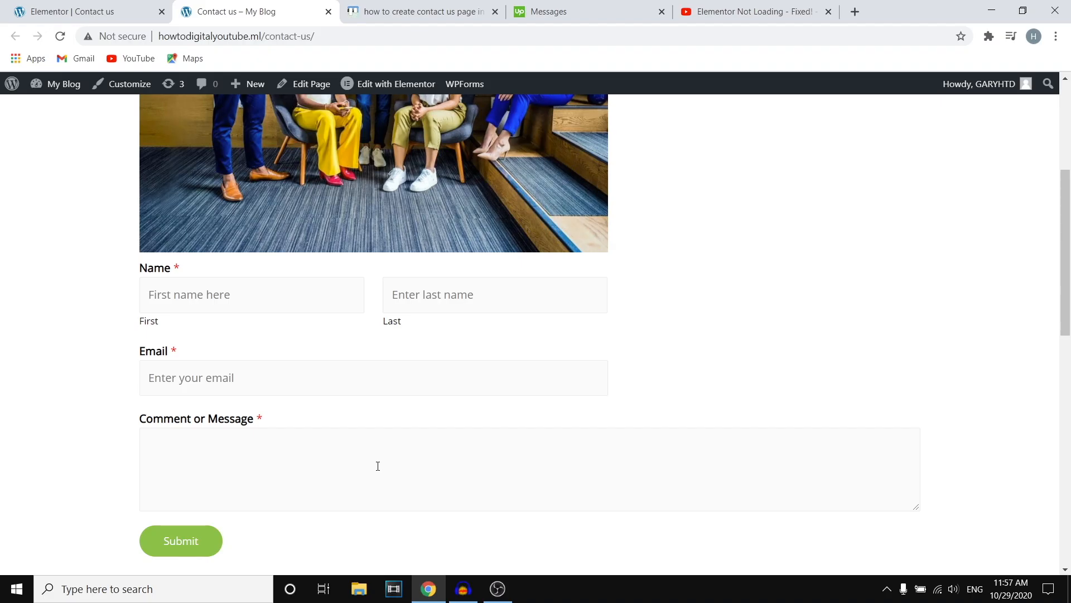
mouse_move(36, 405)
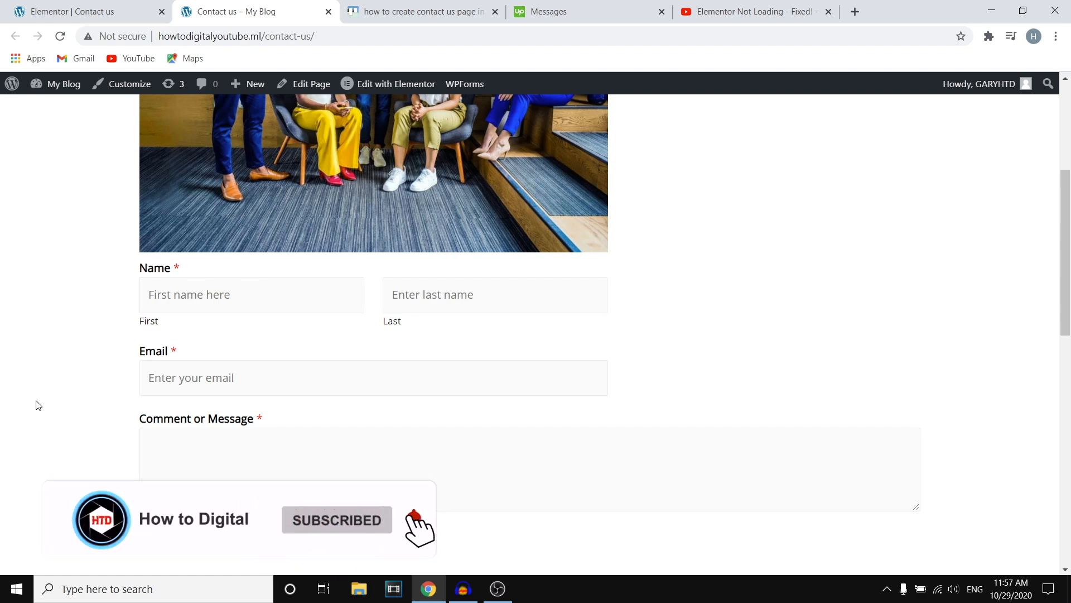
left_click(73, 11)
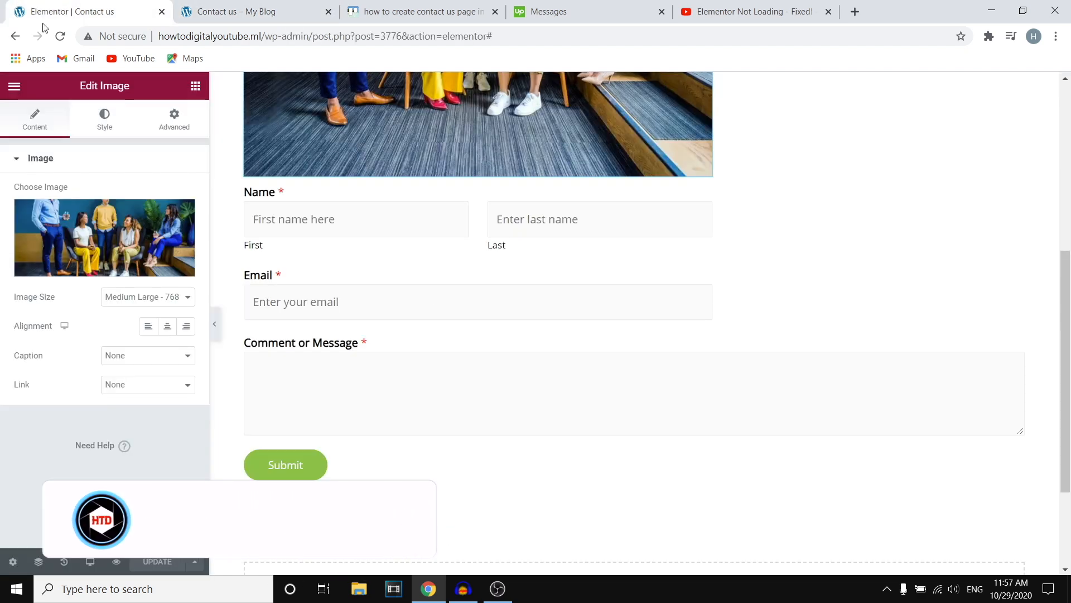
scroll("up", 3)
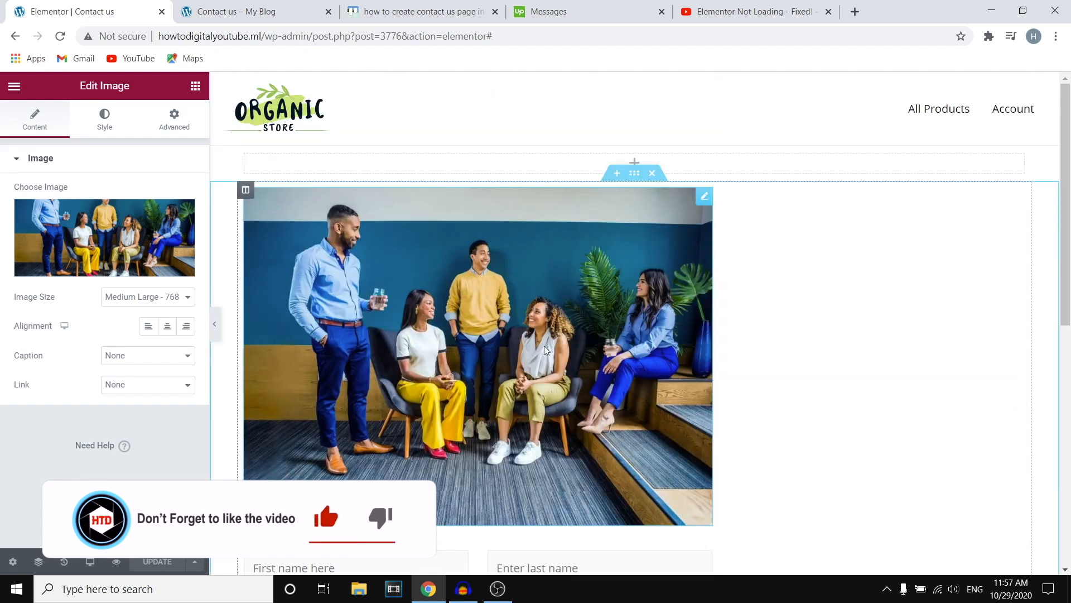